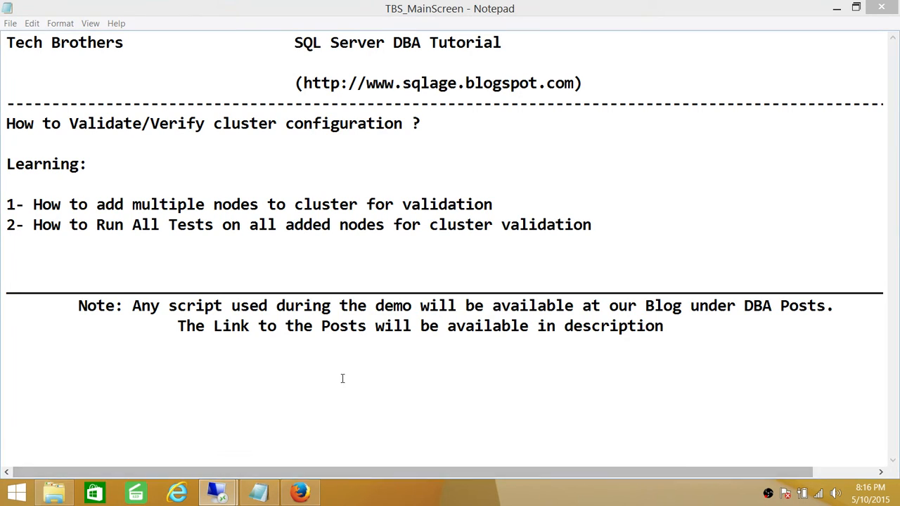
mouse_move(433, 248)
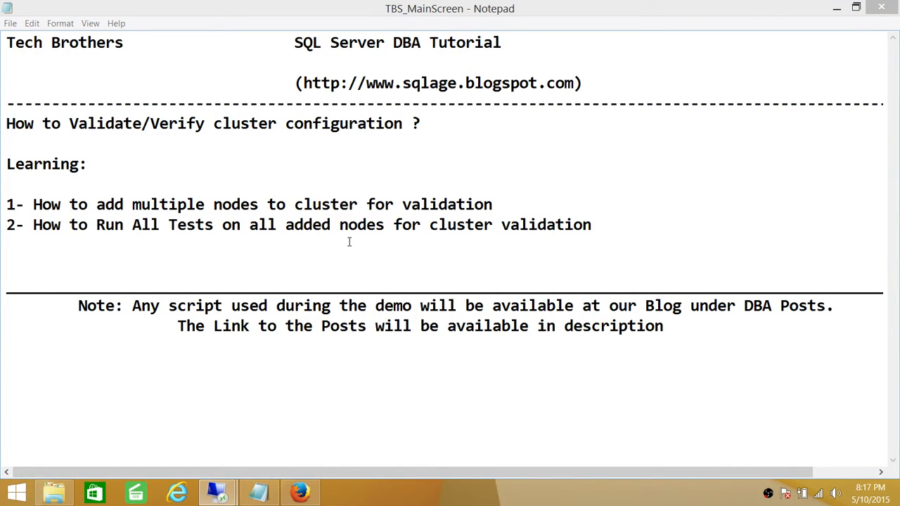
mouse_move(439, 247)
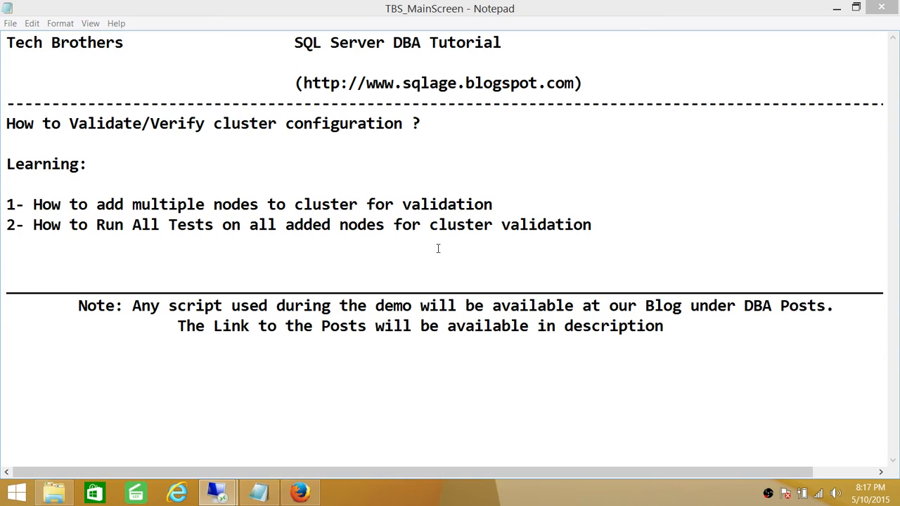
mouse_move(476, 245)
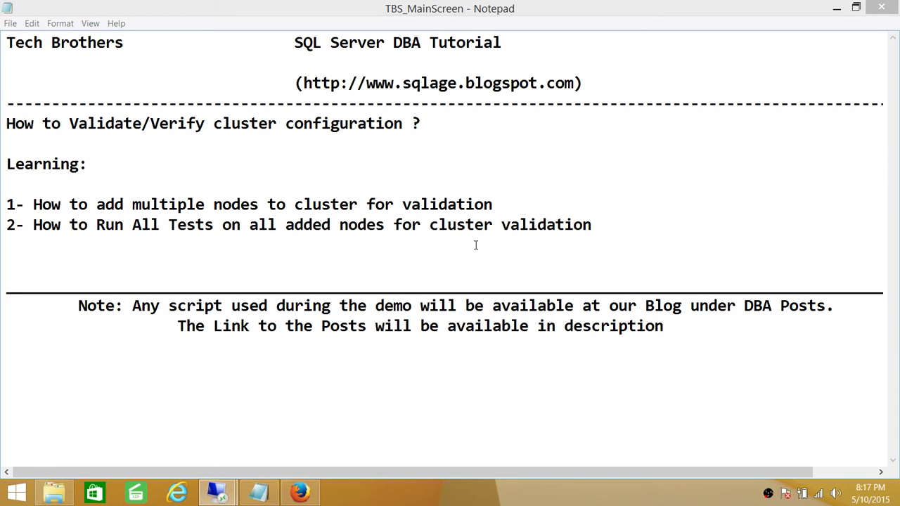
mouse_move(174, 244)
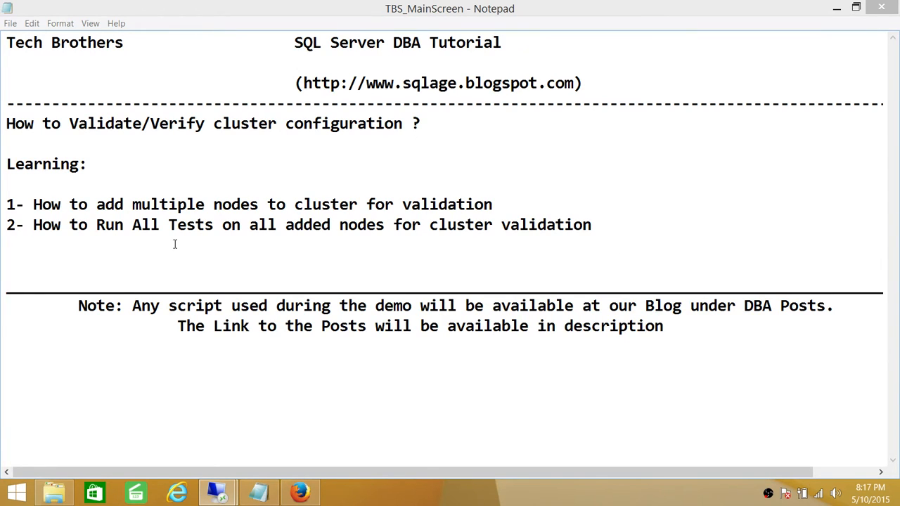
mouse_move(217, 244)
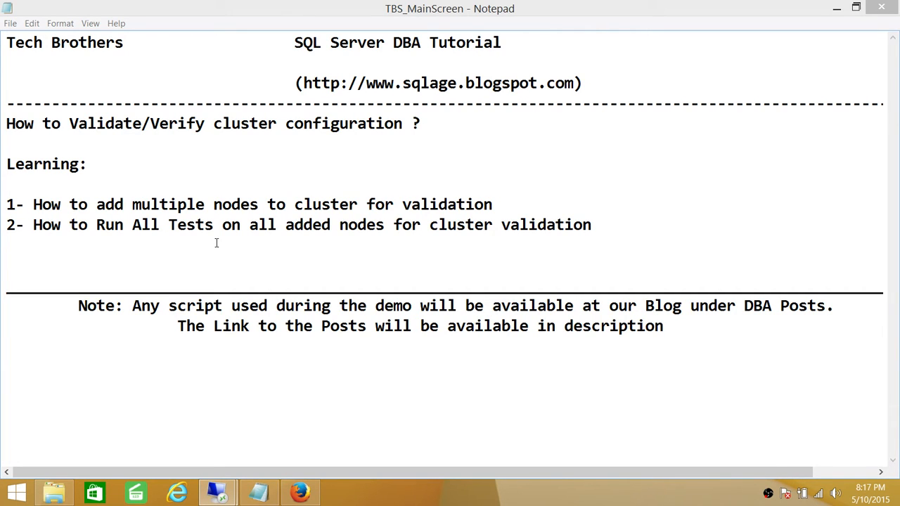
mouse_move(287, 291)
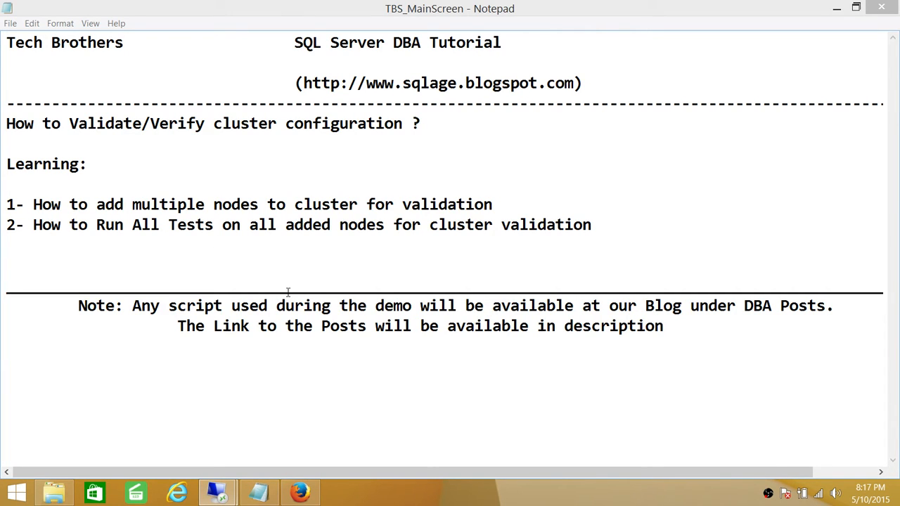
mouse_move(217, 492)
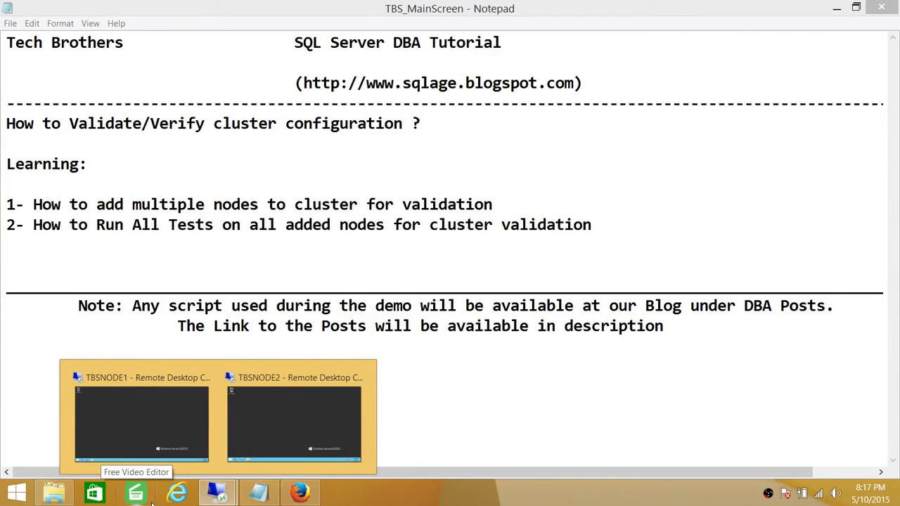
mouse_move(130, 471)
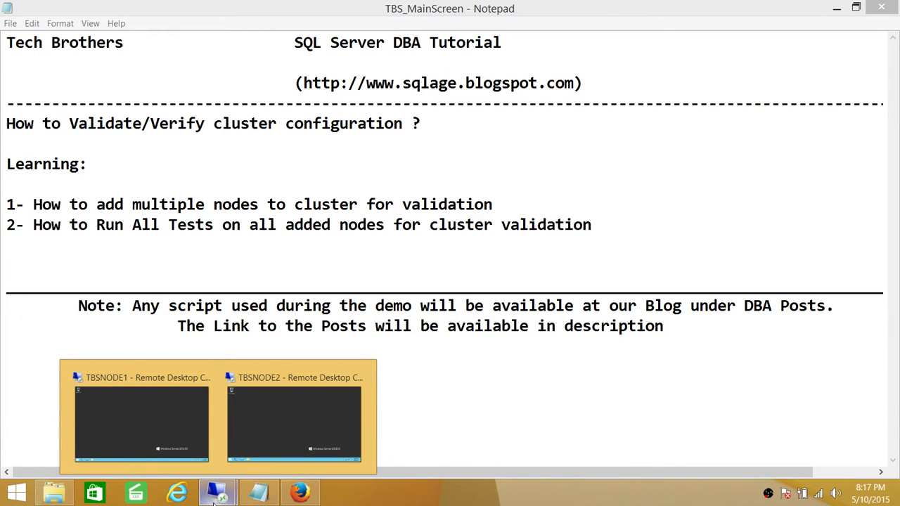
mouse_move(121, 464)
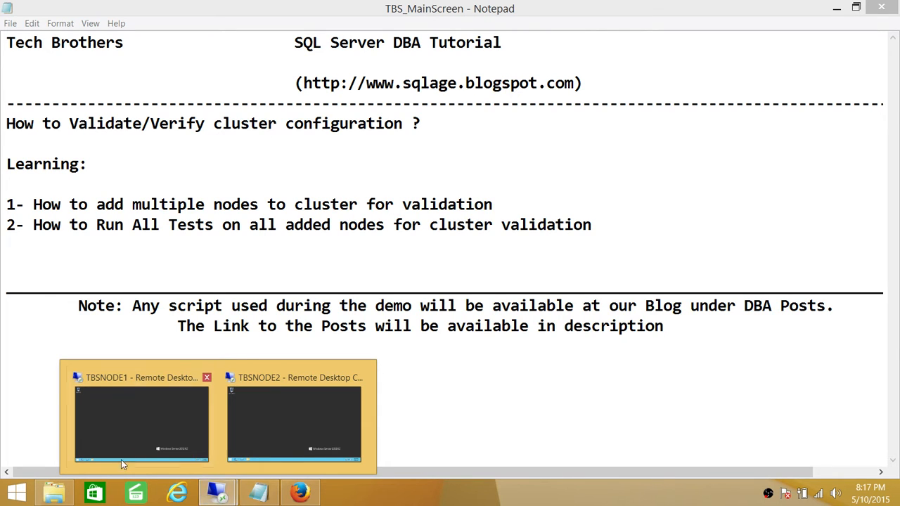
Step: Bring the TBSNODE1 remote session full screen and launch its Server Manager dashboard
left_click(141, 419)
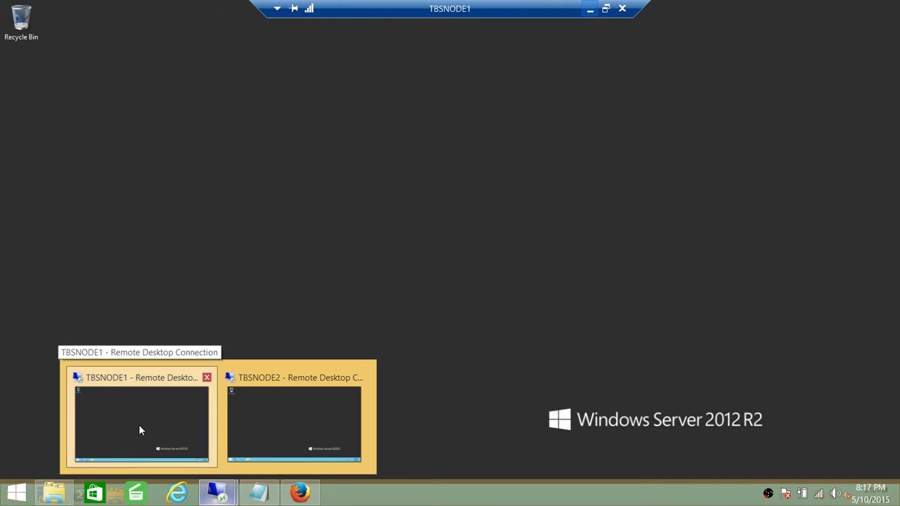
mouse_move(837, 419)
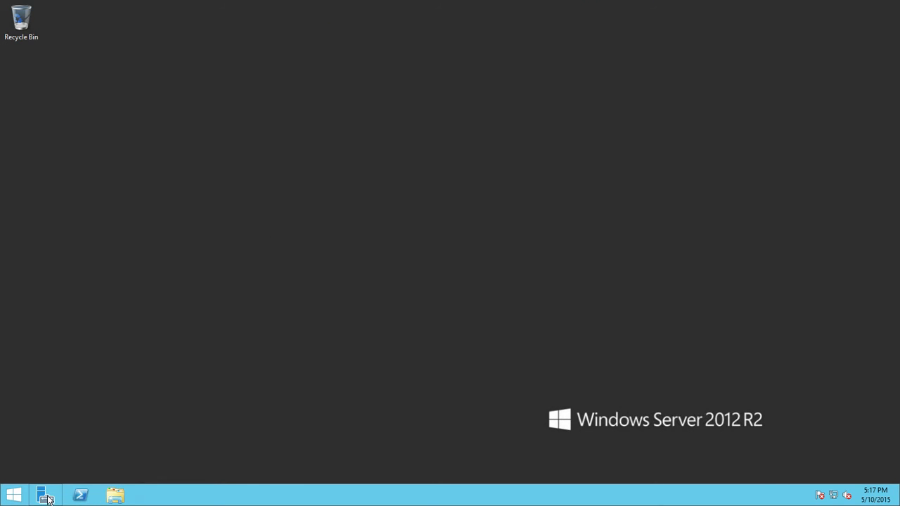
left_click(45, 495)
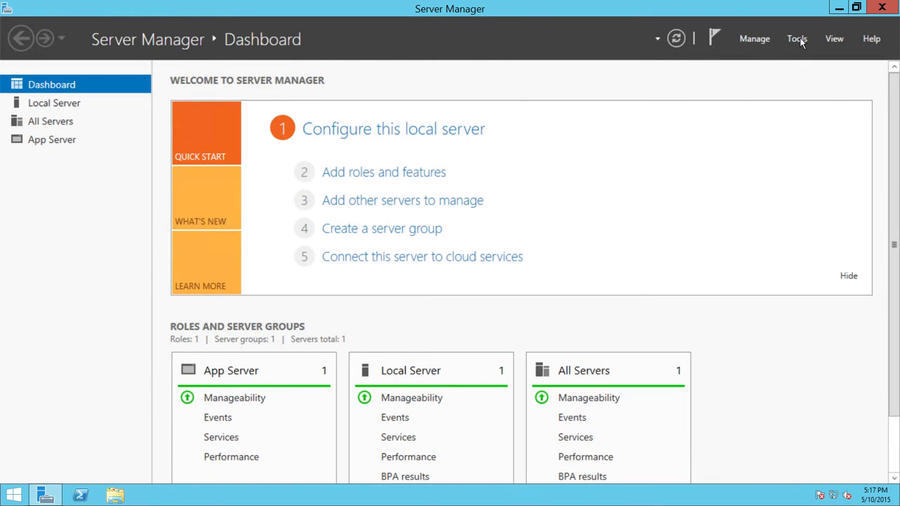
Step: Launch Failover Cluster Manager from Tools and start Validate Configuration from the root node's actions
left_click(796, 39)
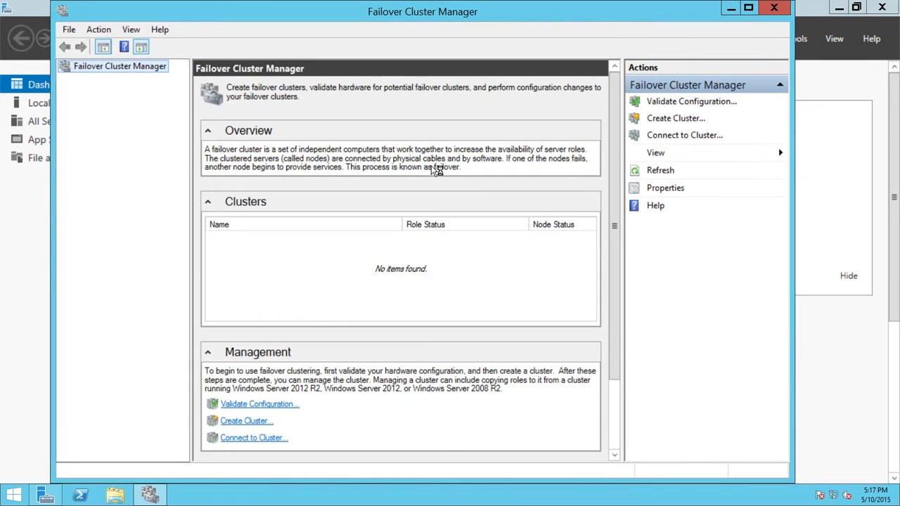
mouse_move(110, 84)
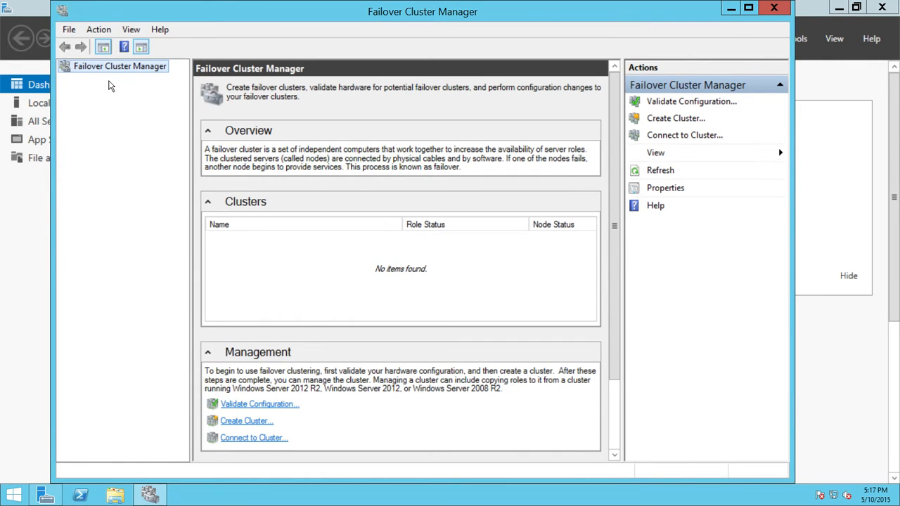
right_click(120, 66)
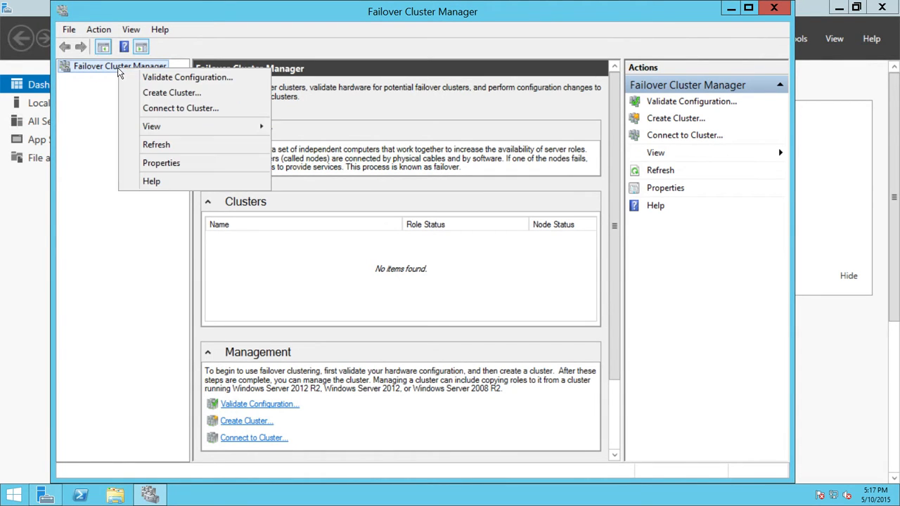
mouse_move(188, 77)
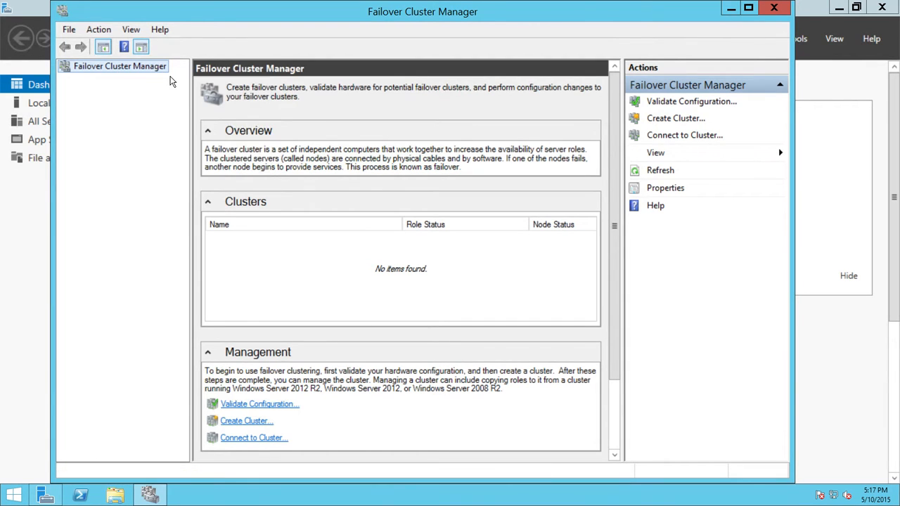
left_click(690, 101)
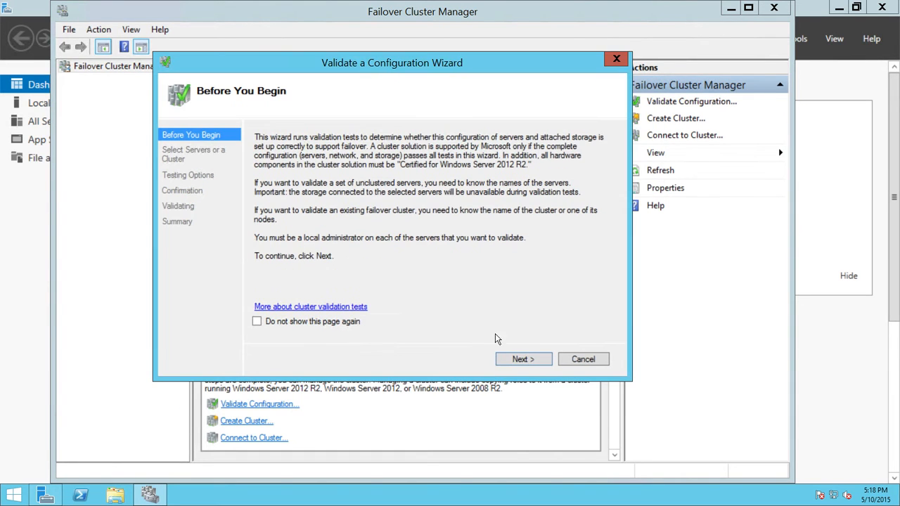
Step: Advance to server selection and add TBSNODE1 as a server to validate
left_click(524, 358)
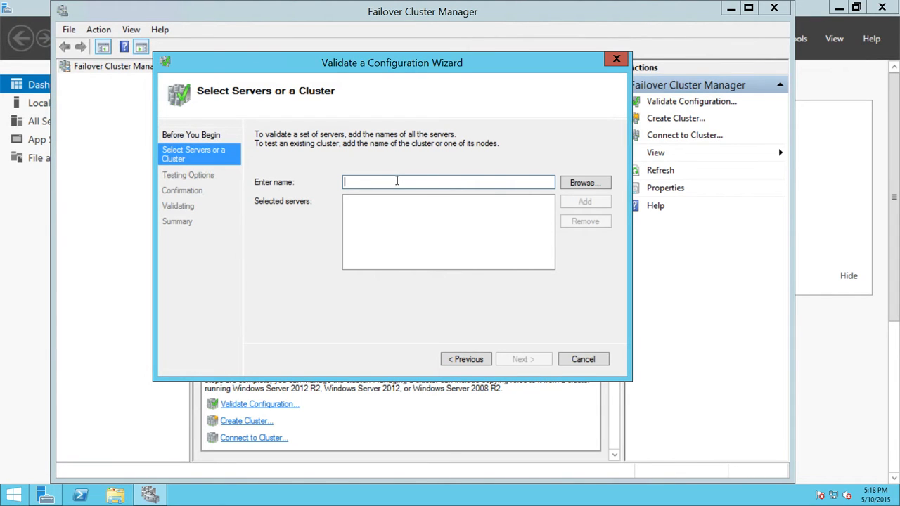
type("TBSNO")
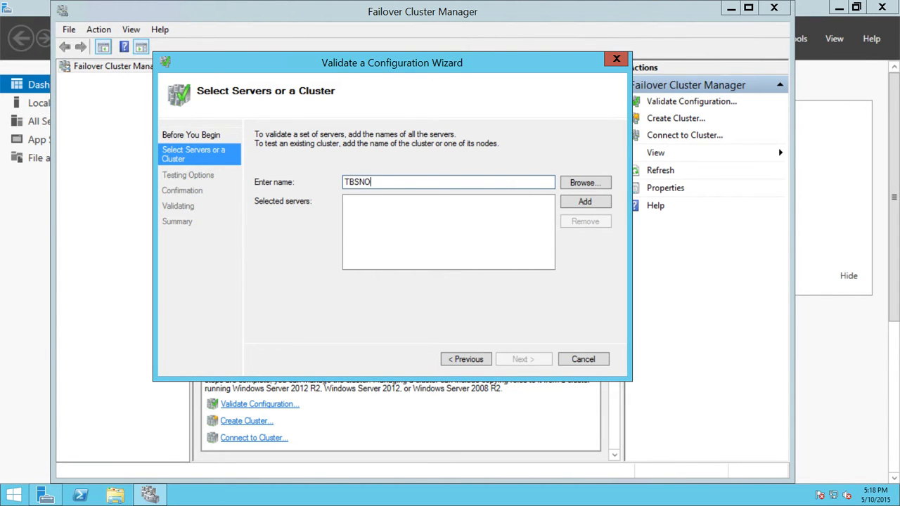
type("DE1")
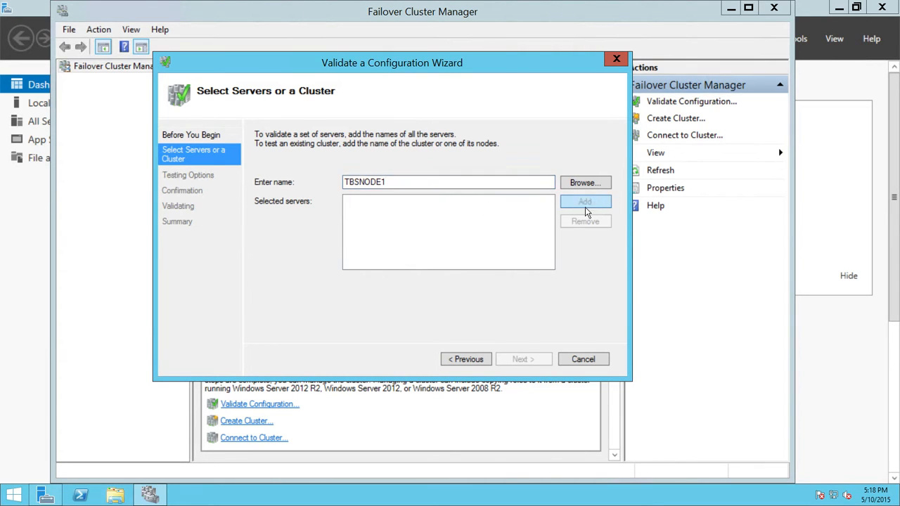
left_click(585, 202)
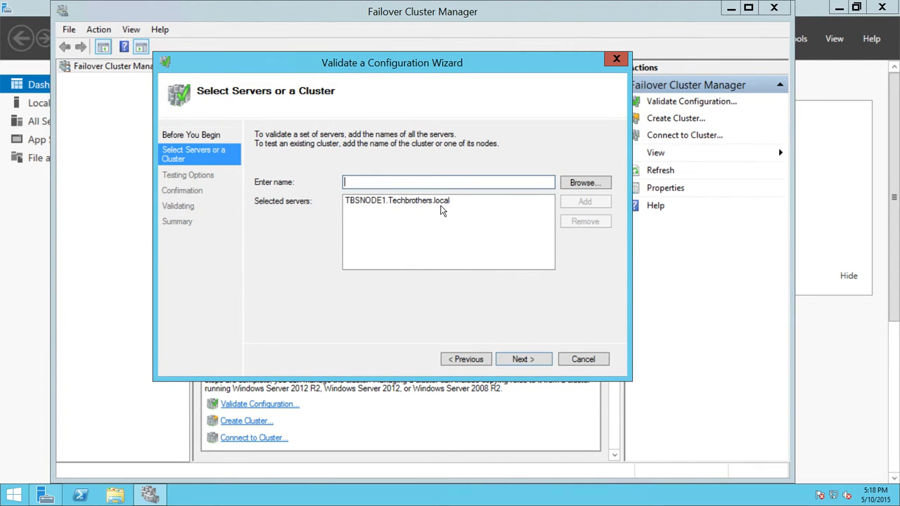
mouse_move(316, 159)
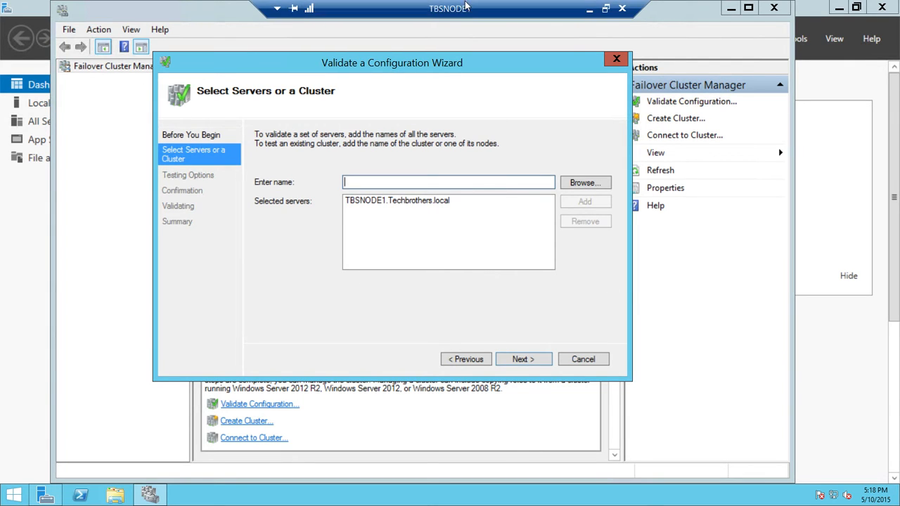
mouse_move(492, 15)
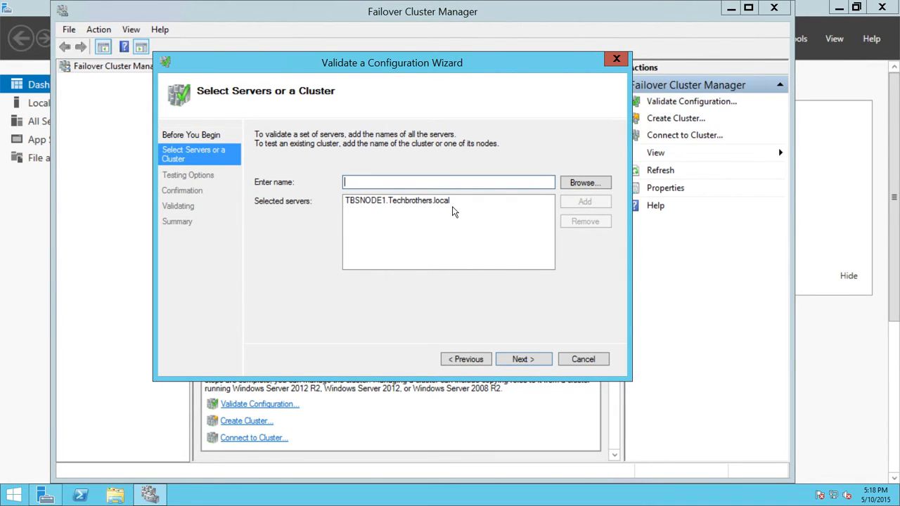
mouse_move(433, 217)
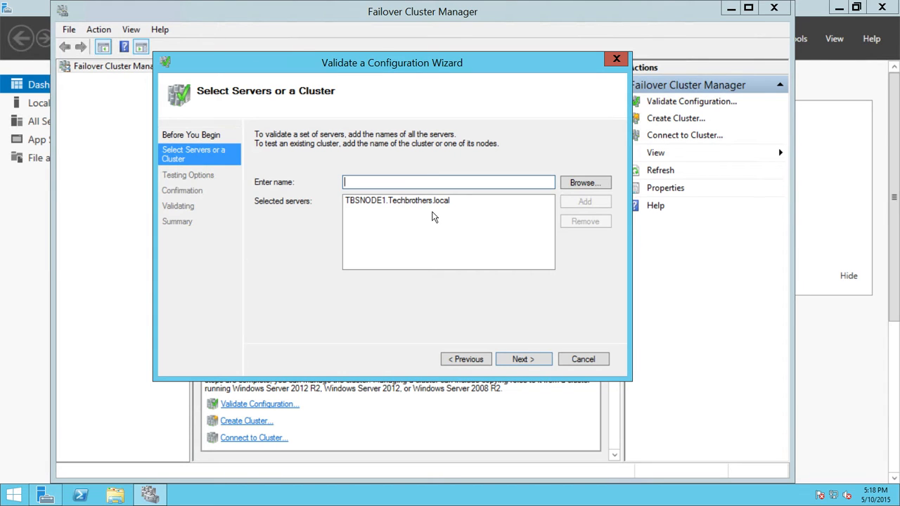
mouse_move(368, 206)
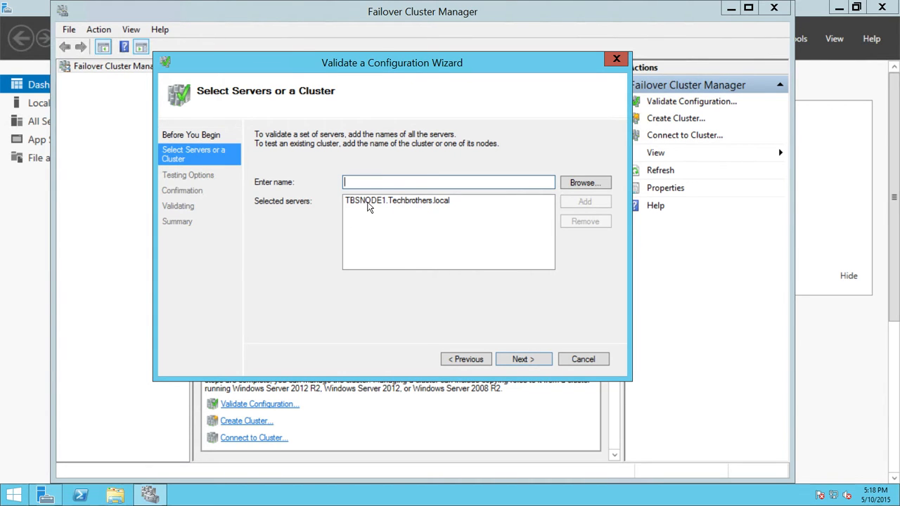
mouse_move(371, 210)
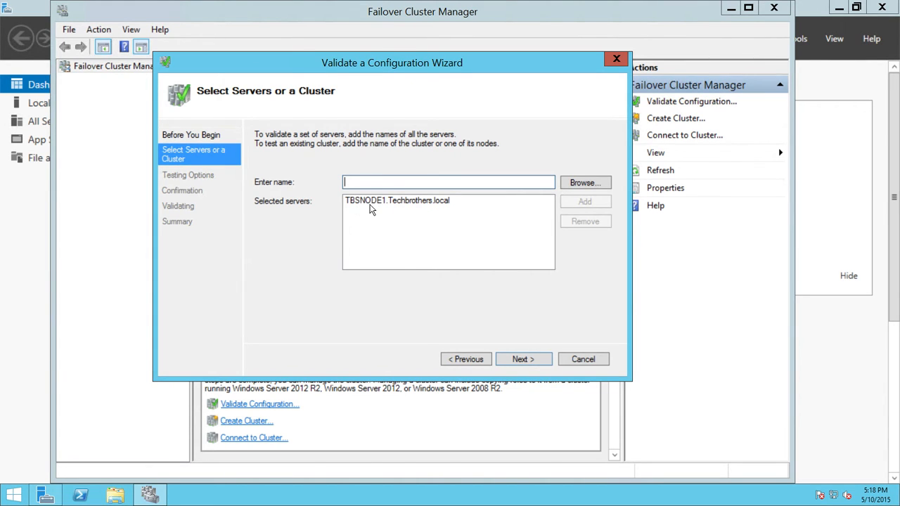
mouse_move(433, 207)
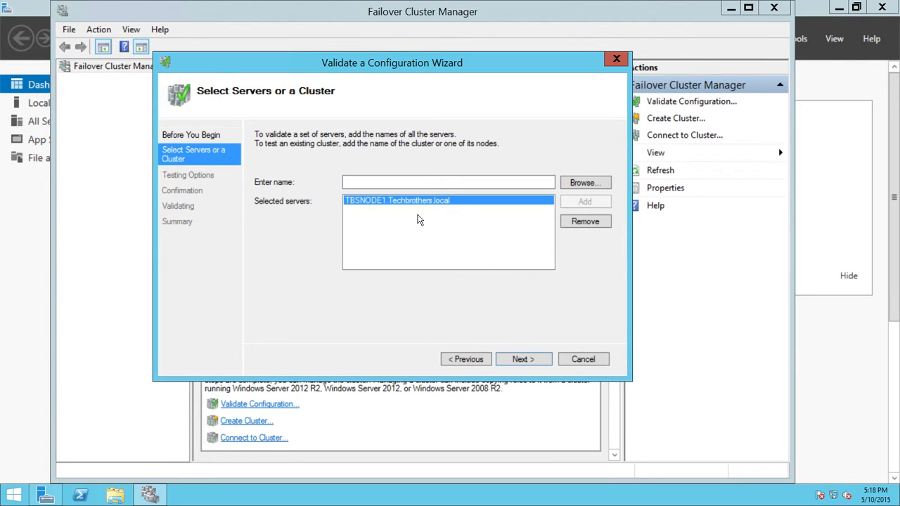
mouse_move(517, 200)
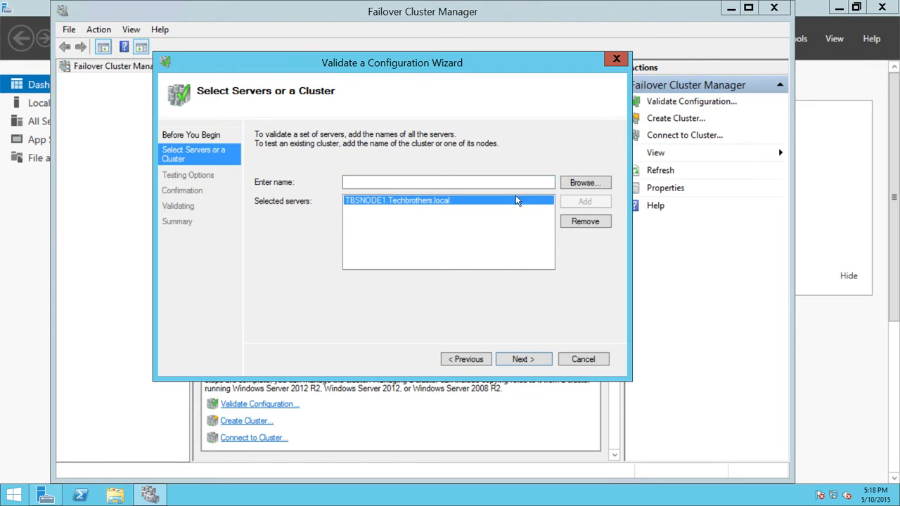
mouse_move(492, 216)
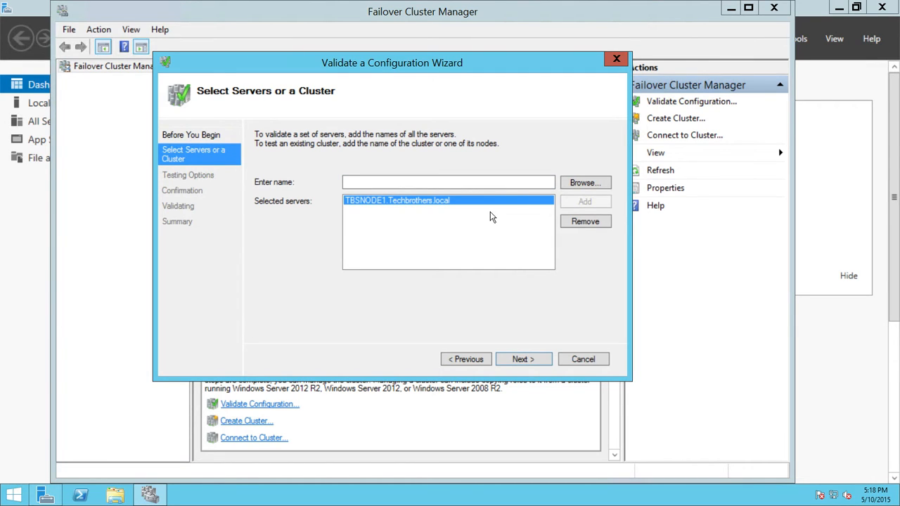
mouse_move(377, 205)
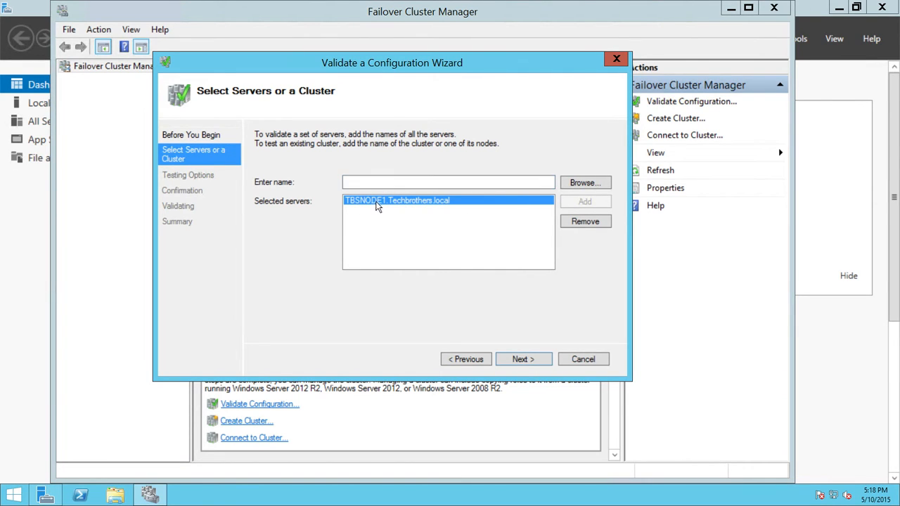
Step: Enter TBSNODE2 in the name box and add it alongside TBSNODE1
left_click(447, 183)
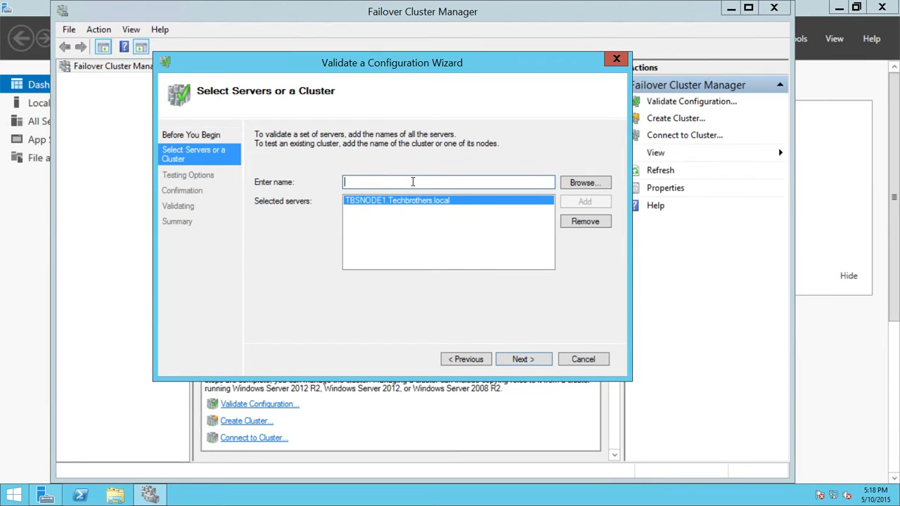
type("TBSNODE2")
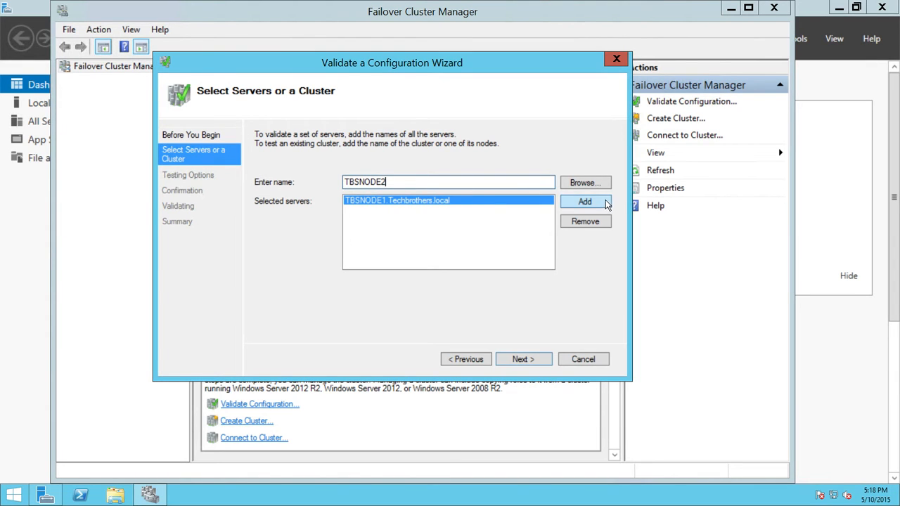
left_click(585, 203)
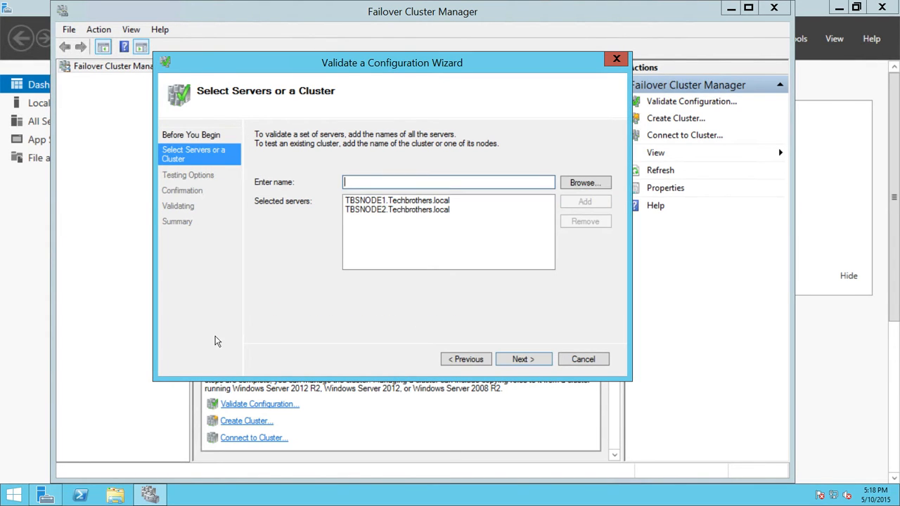
mouse_move(489, 321)
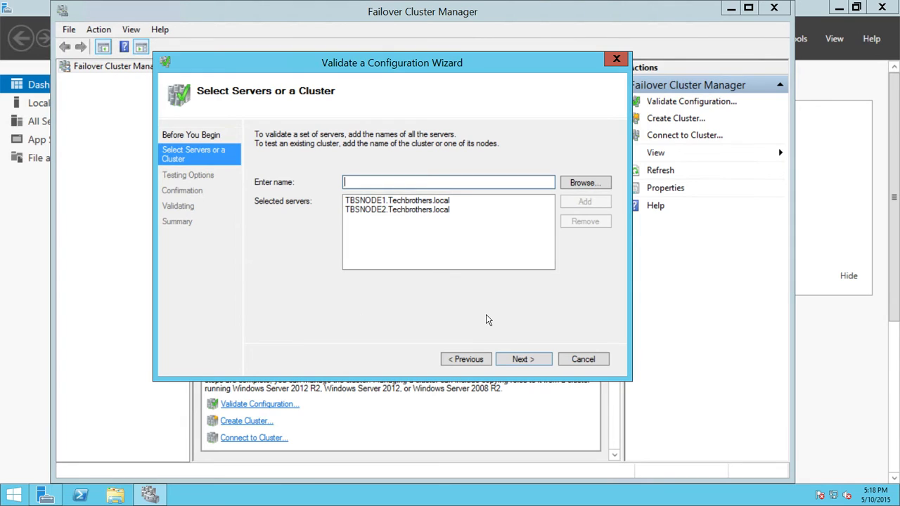
mouse_move(293, 316)
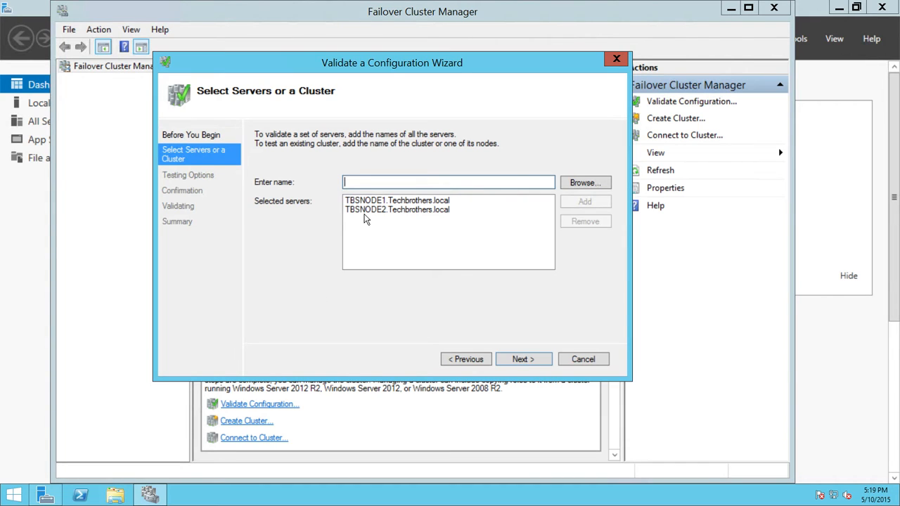
mouse_move(430, 296)
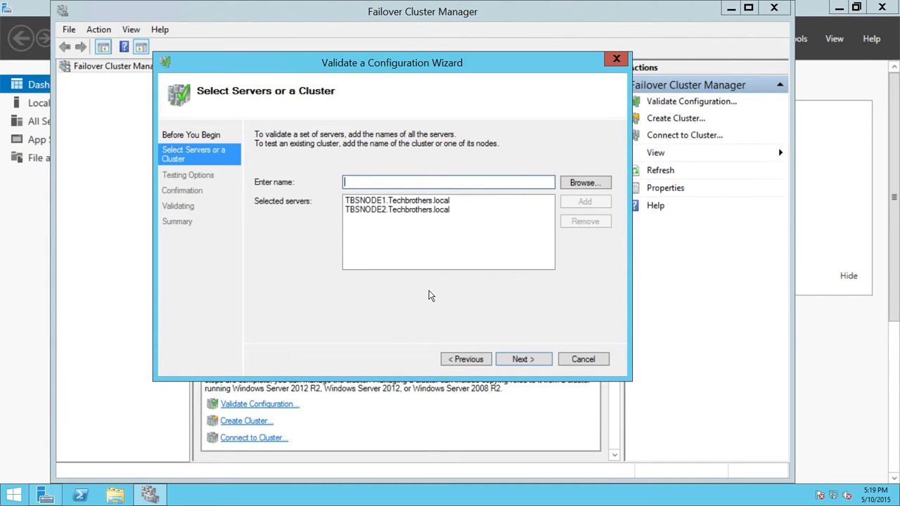
mouse_move(530, 322)
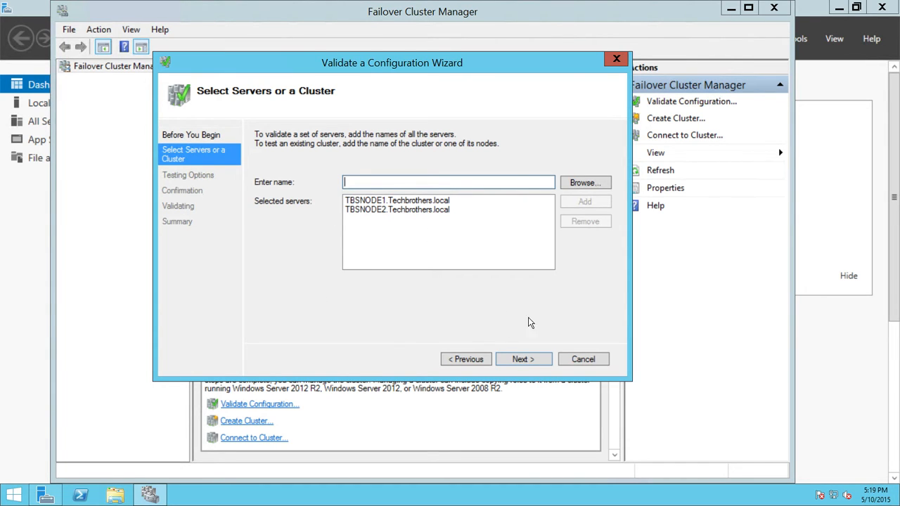
Step: Advance to Testing Options, leaving 'Run all tests (recommended)' selected
left_click(523, 359)
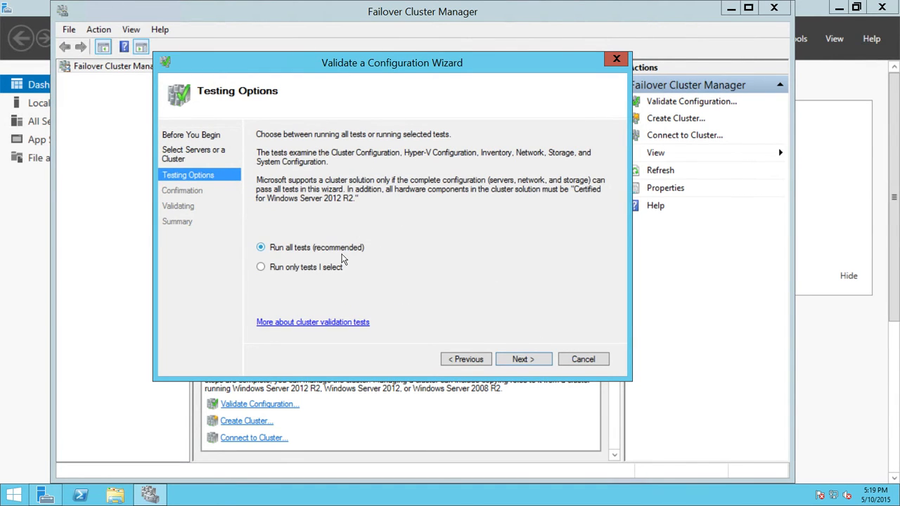
mouse_move(443, 228)
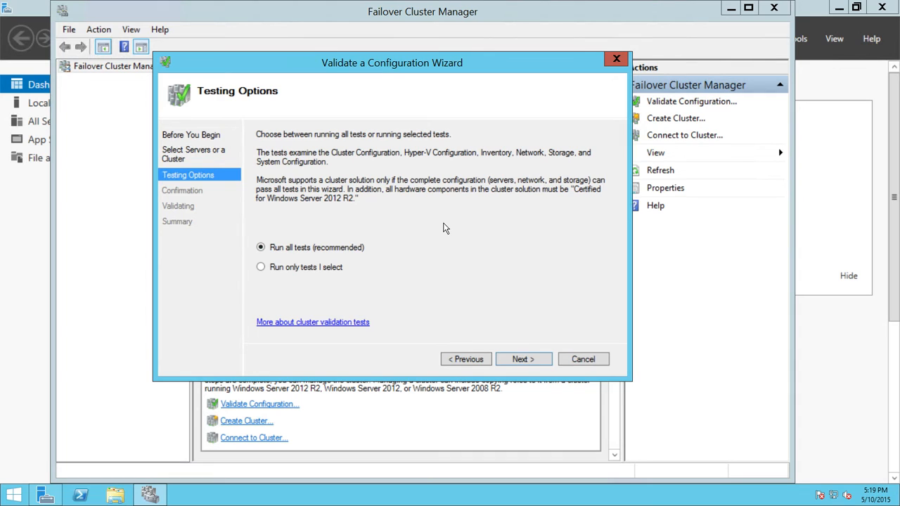
mouse_move(281, 260)
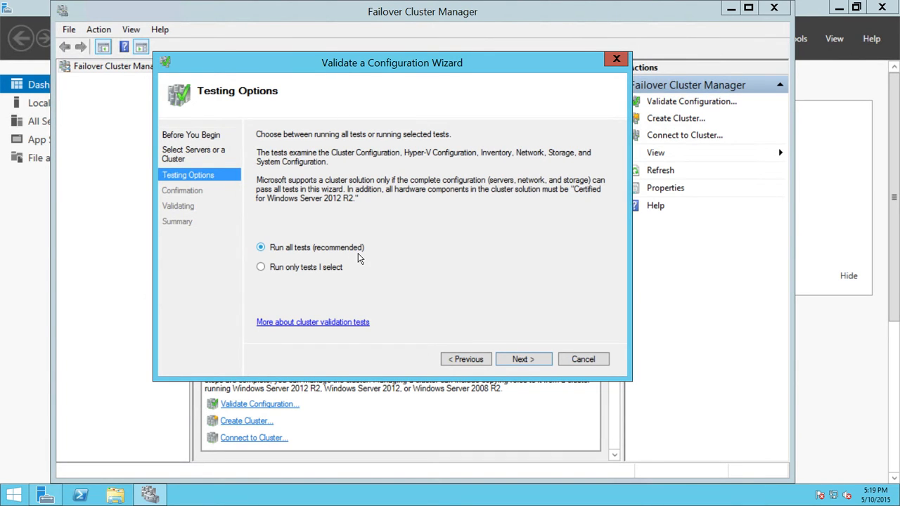
mouse_move(312, 290)
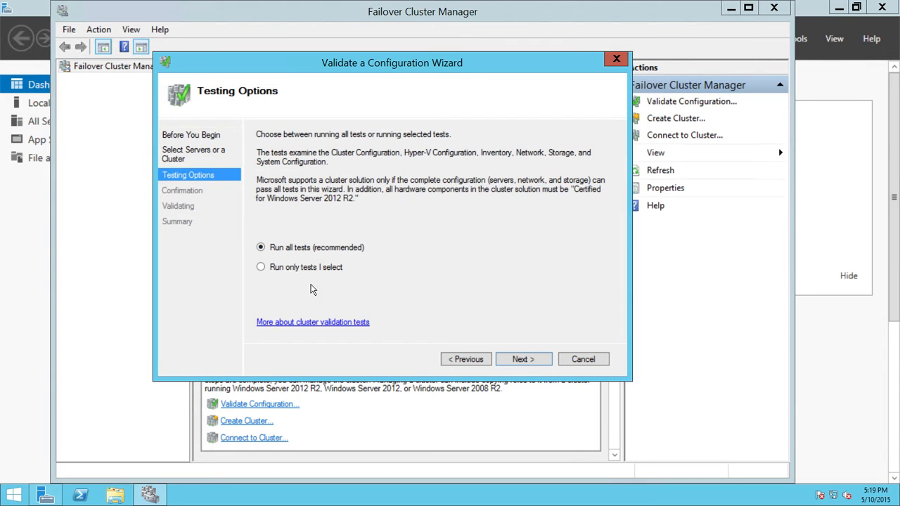
mouse_move(513, 204)
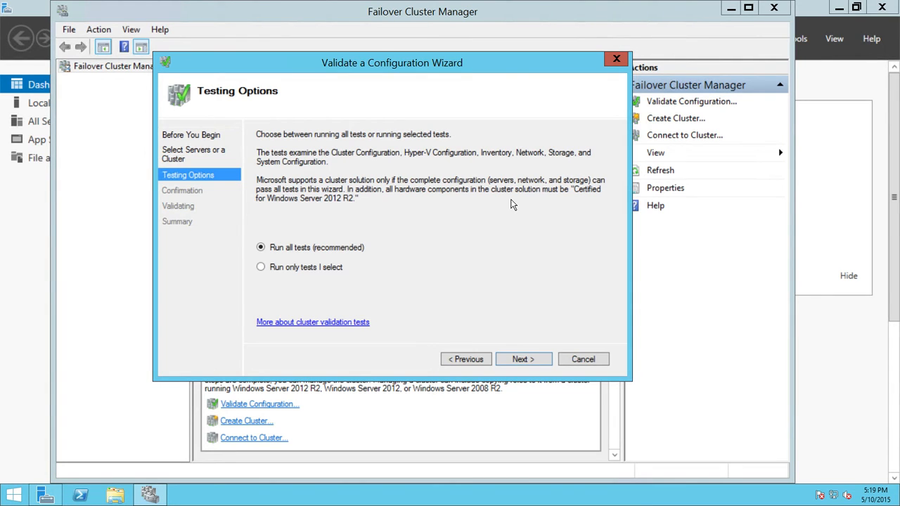
mouse_move(495, 227)
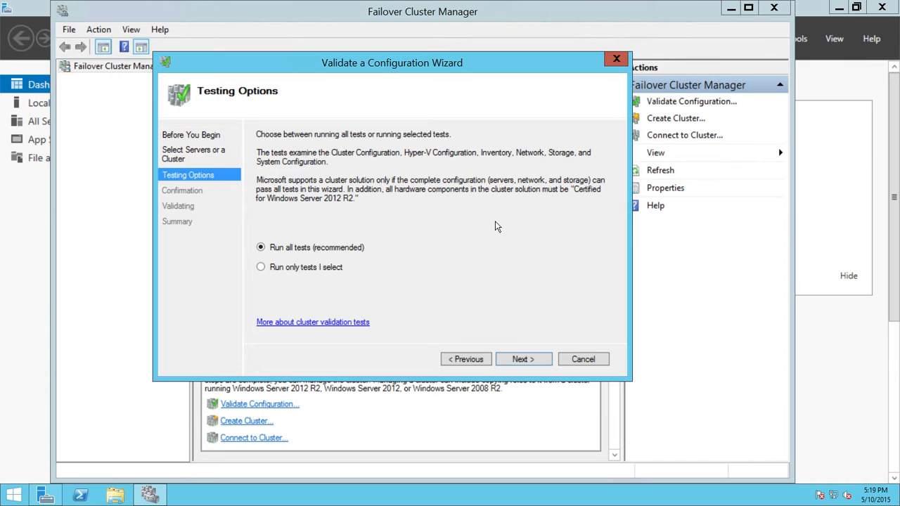
mouse_move(262, 267)
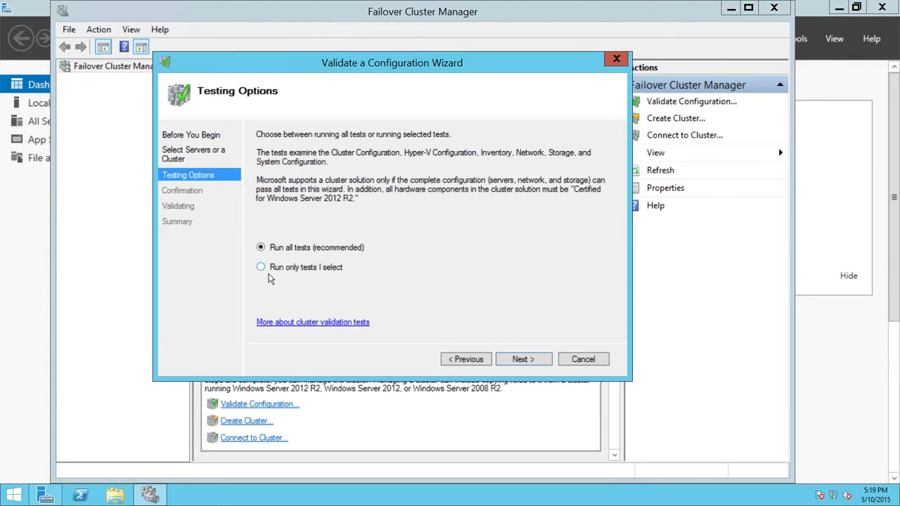
mouse_move(304, 275)
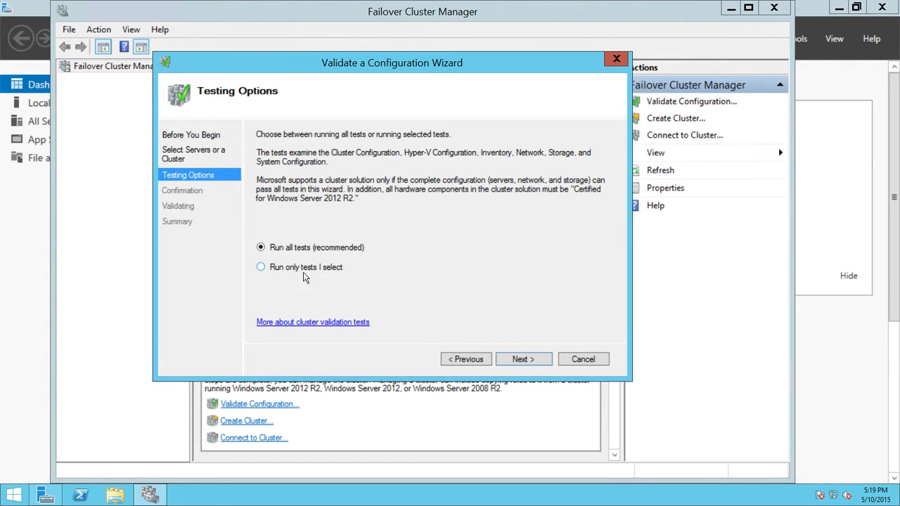
mouse_move(476, 234)
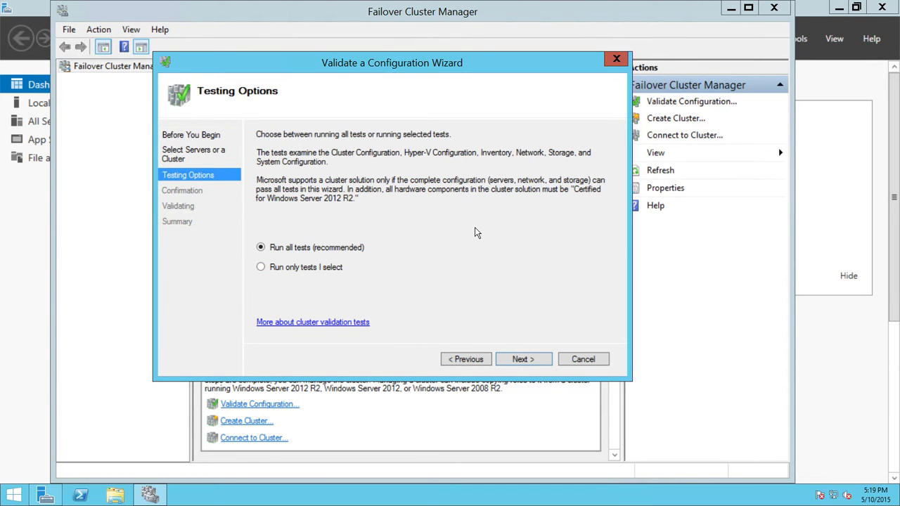
mouse_move(473, 225)
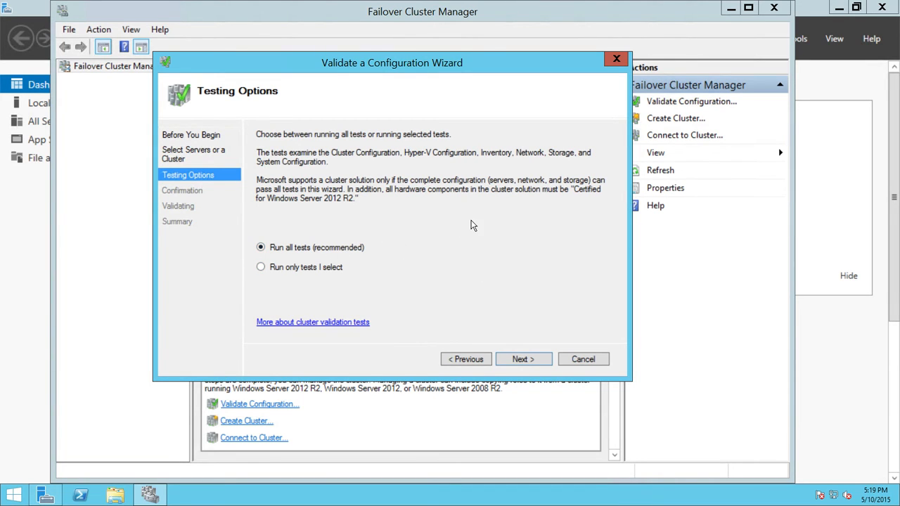
mouse_move(326, 227)
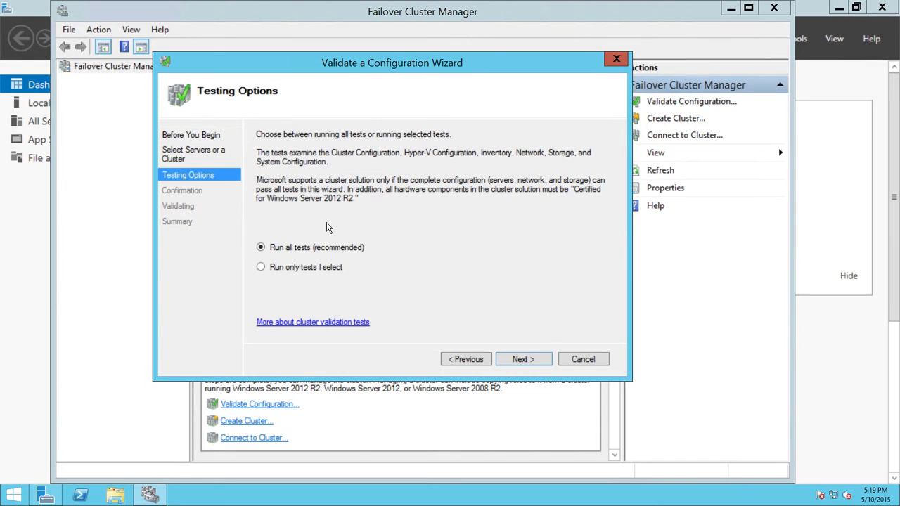
mouse_move(484, 245)
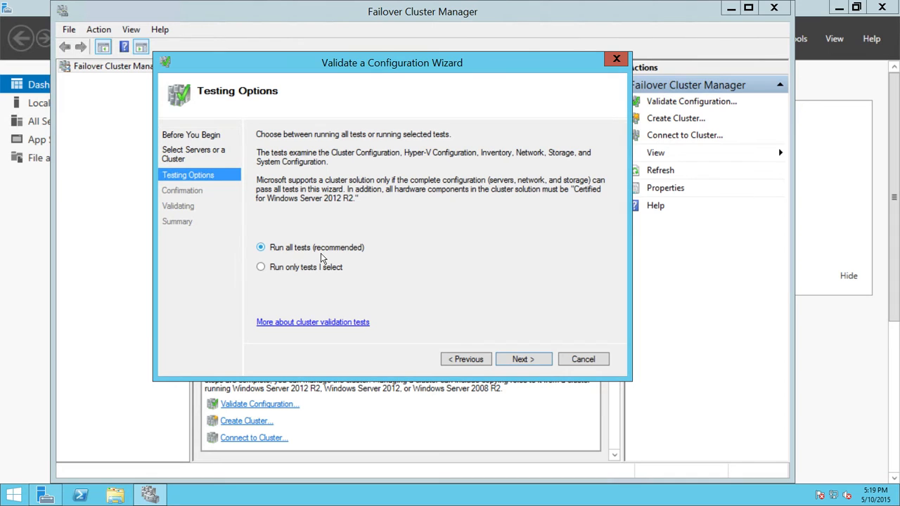
mouse_move(537, 354)
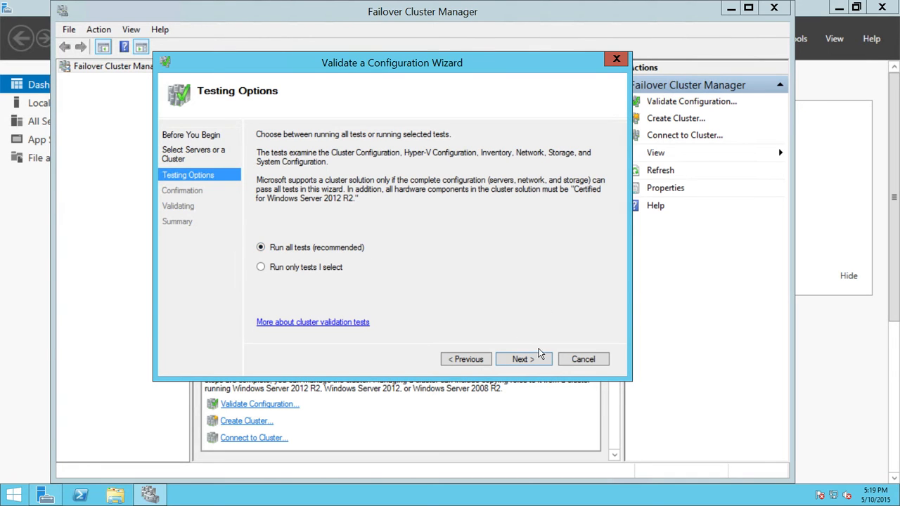
Step: Advance to the Confirmation page and review the listed servers and inventory tests
left_click(521, 360)
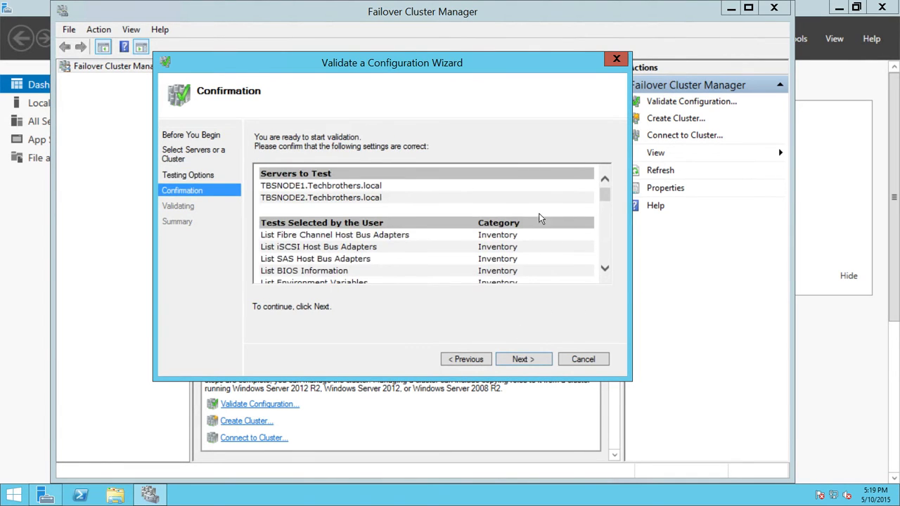
mouse_move(284, 183)
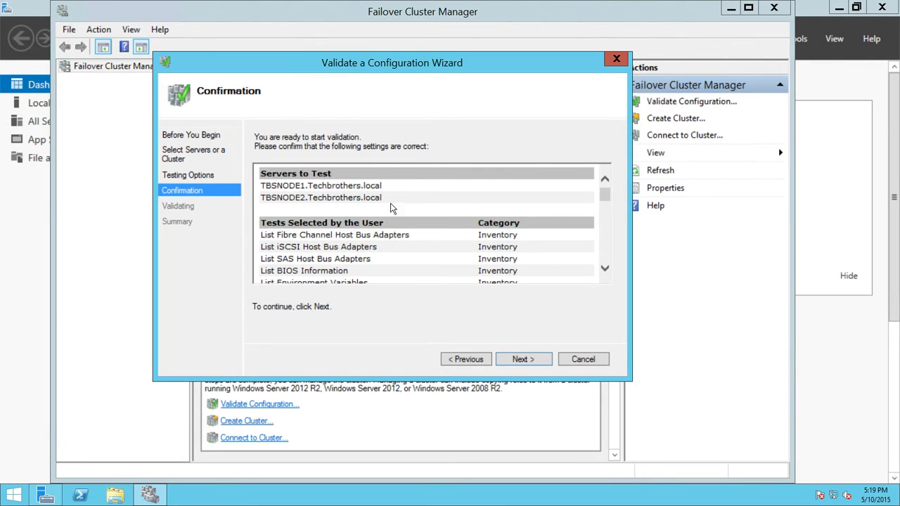
scroll("down", 3)
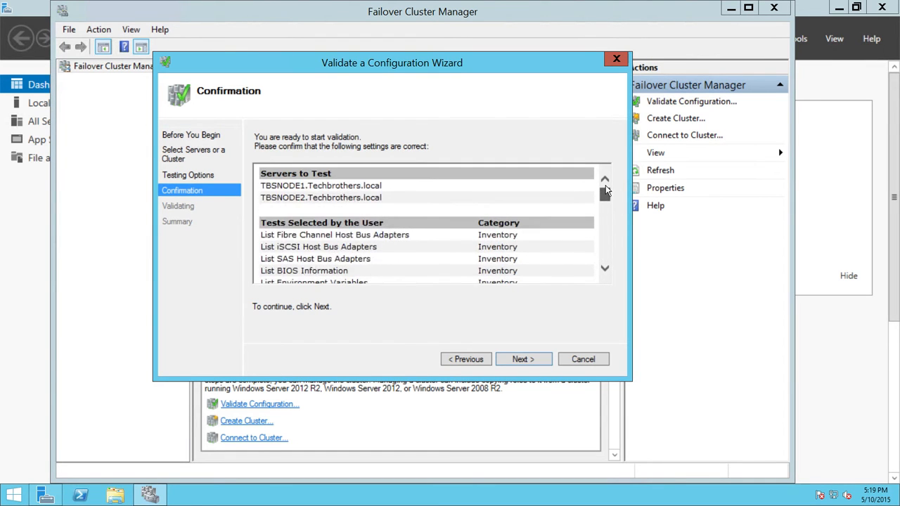
Step: Run the validation tests to completion and view the generated report from the Summary page
left_click(523, 360)
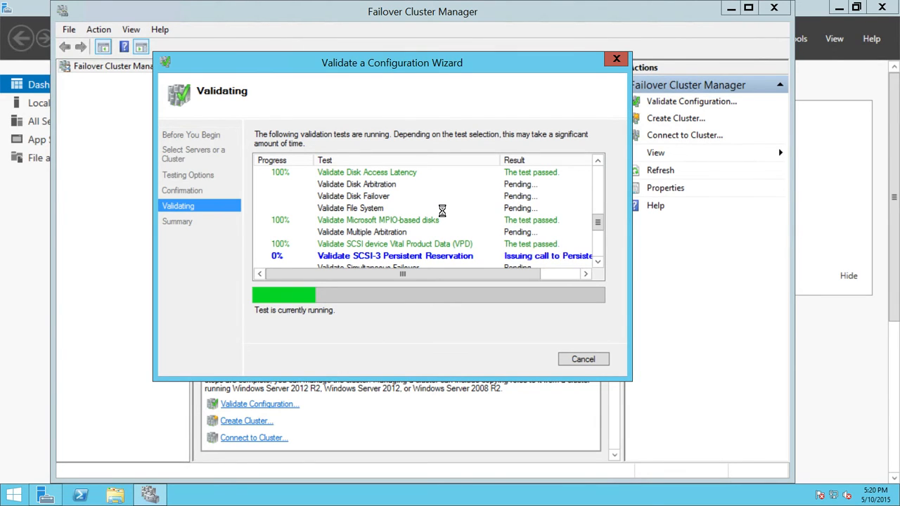
mouse_move(374, 218)
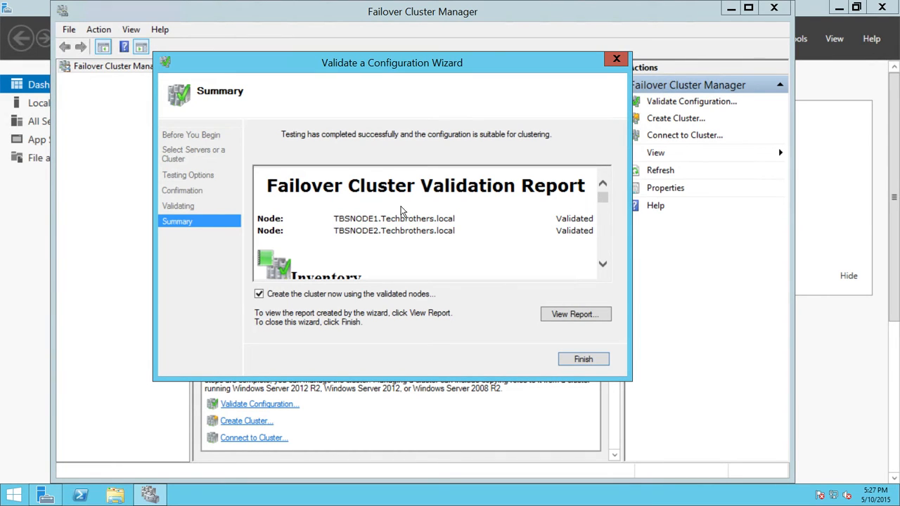
left_click(575, 314)
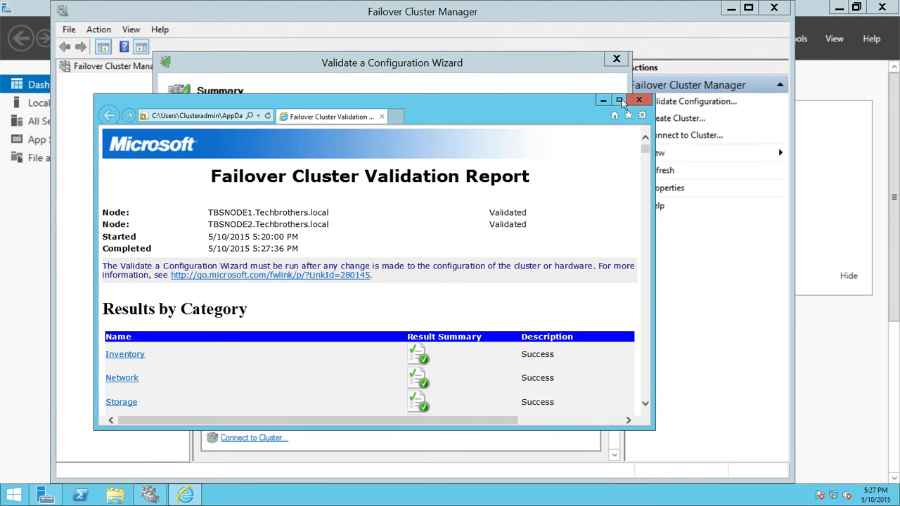
Step: Maximize the validation report and scroll through the Inventory, Network, Storage and System Configuration results showing Success
left_click(619, 99)
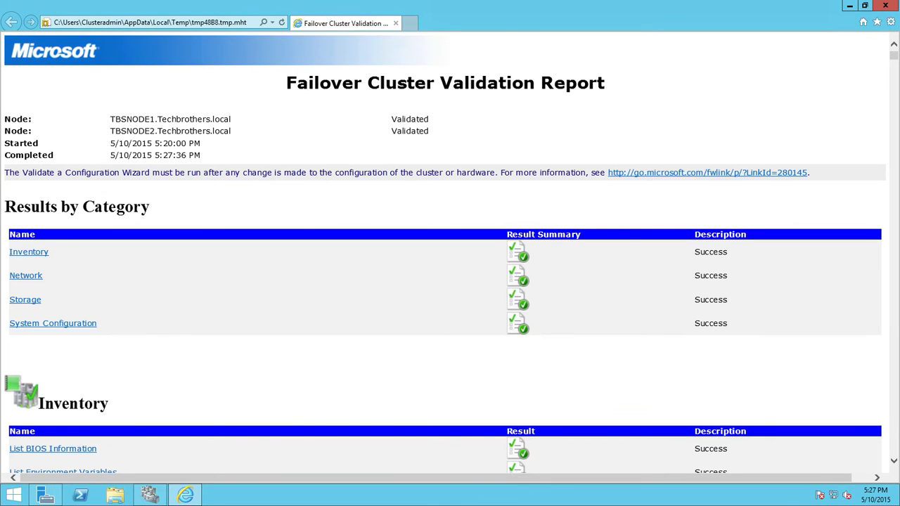
mouse_move(415, 263)
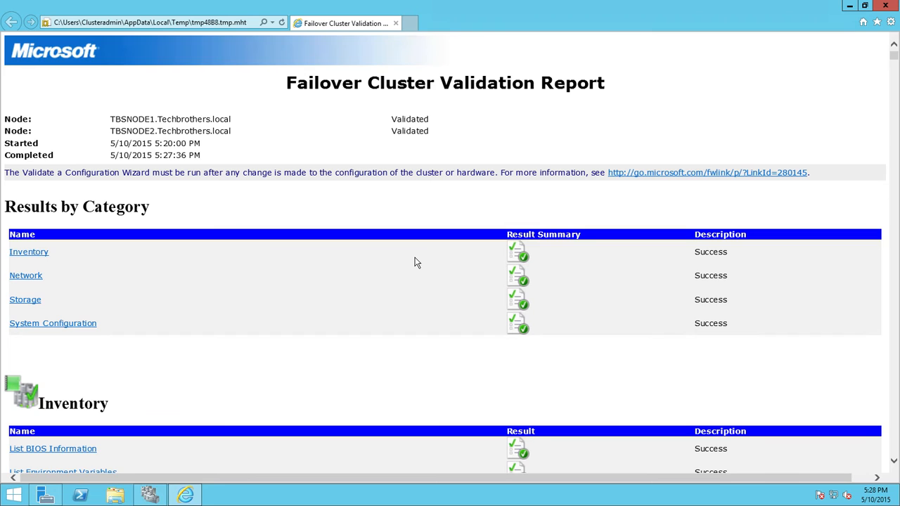
mouse_move(20, 273)
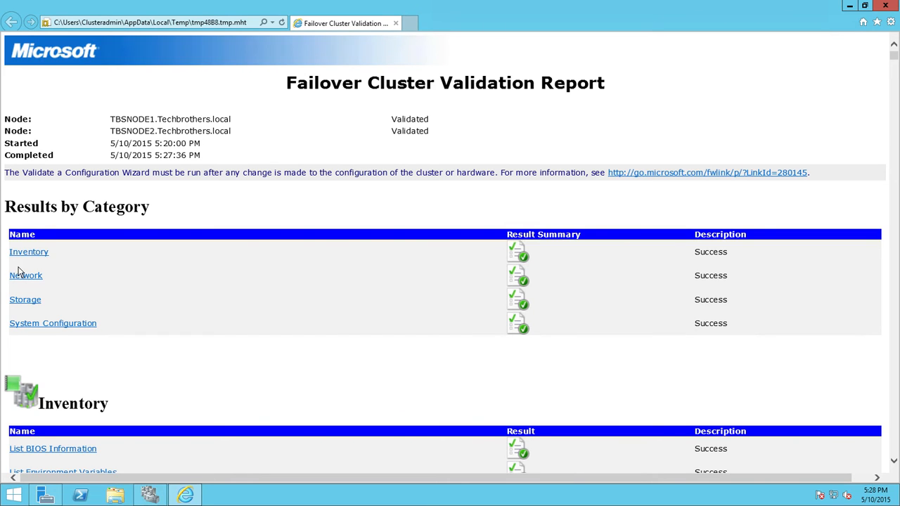
mouse_move(241, 263)
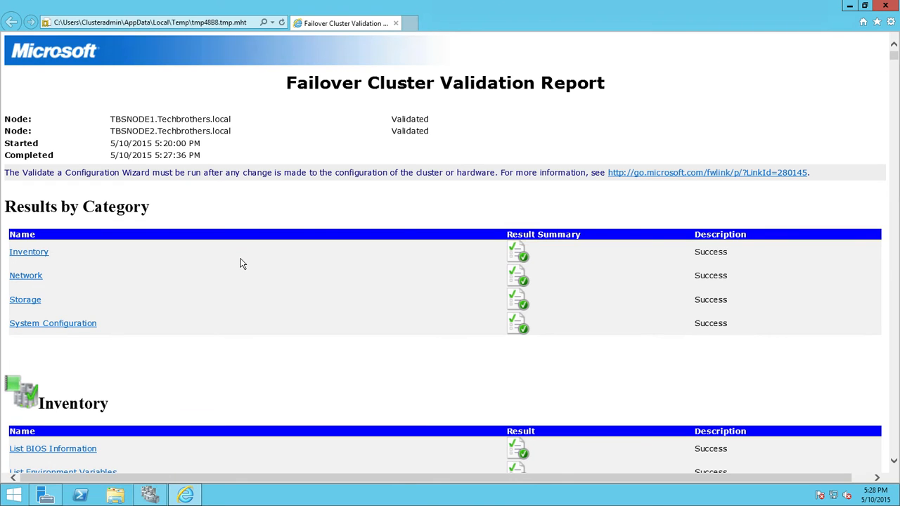
mouse_move(242, 306)
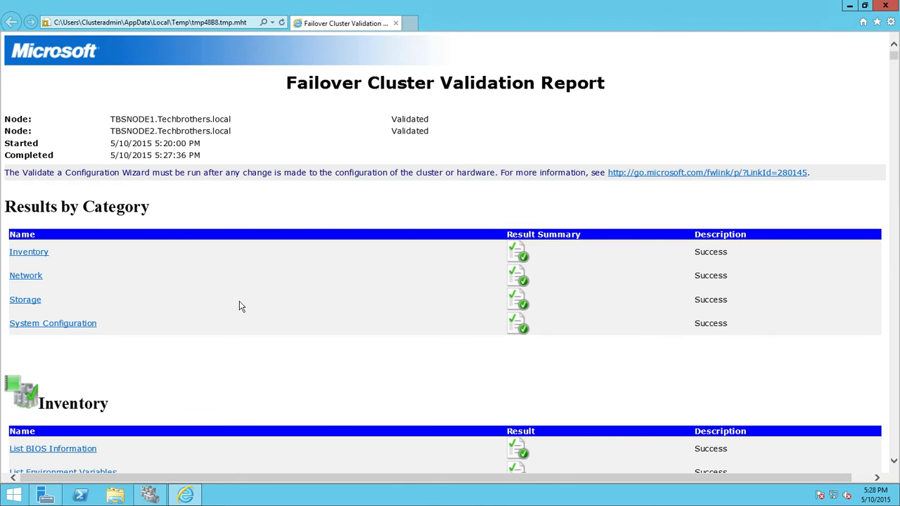
scroll("down", 3)
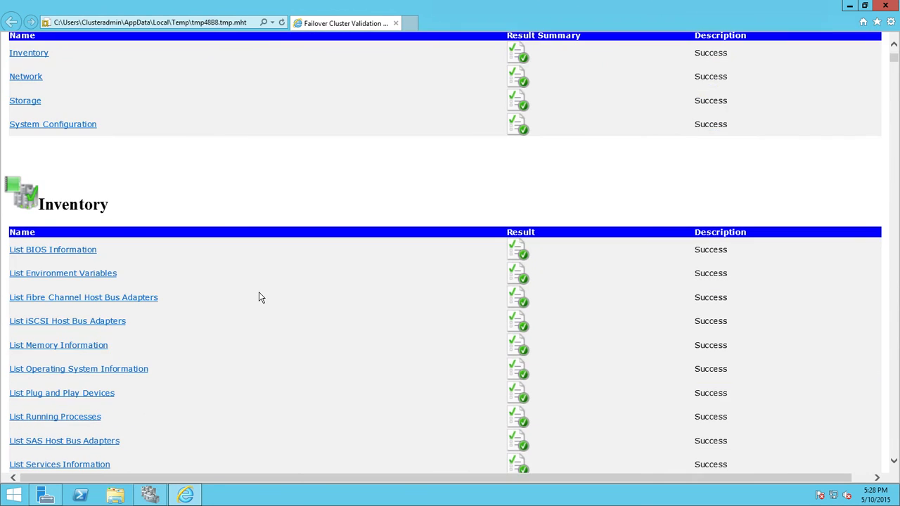
scroll("down", 3)
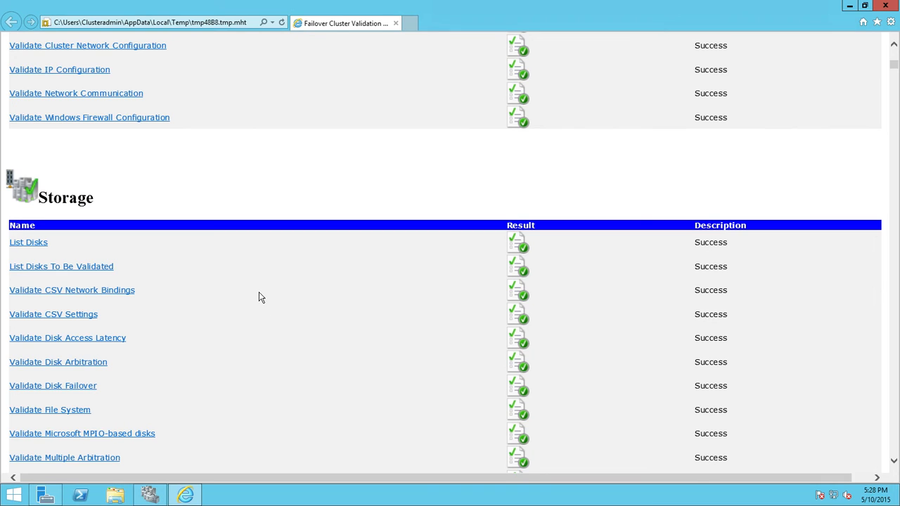
scroll("down", 3)
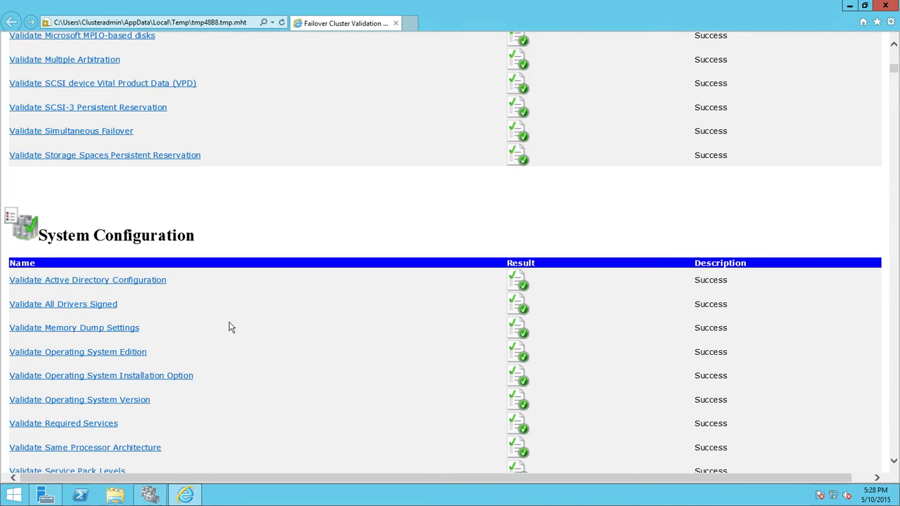
scroll("down", 3)
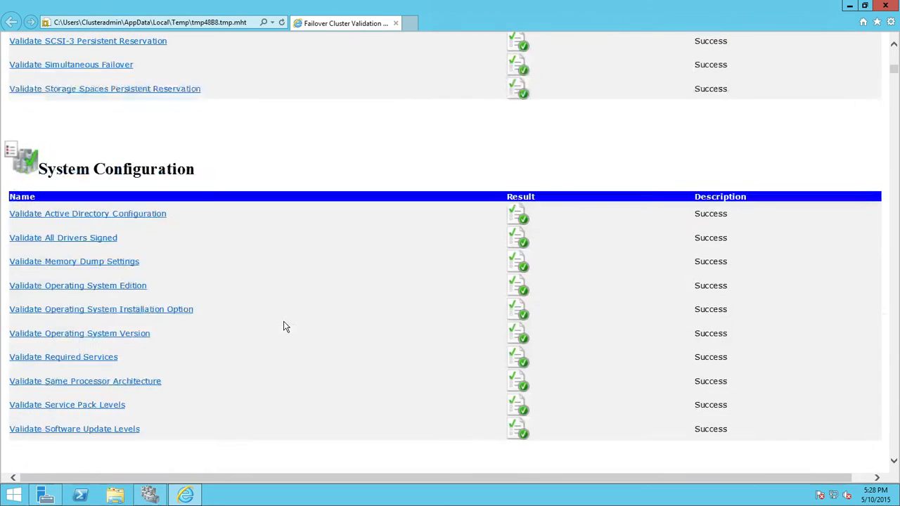
scroll("up", 3)
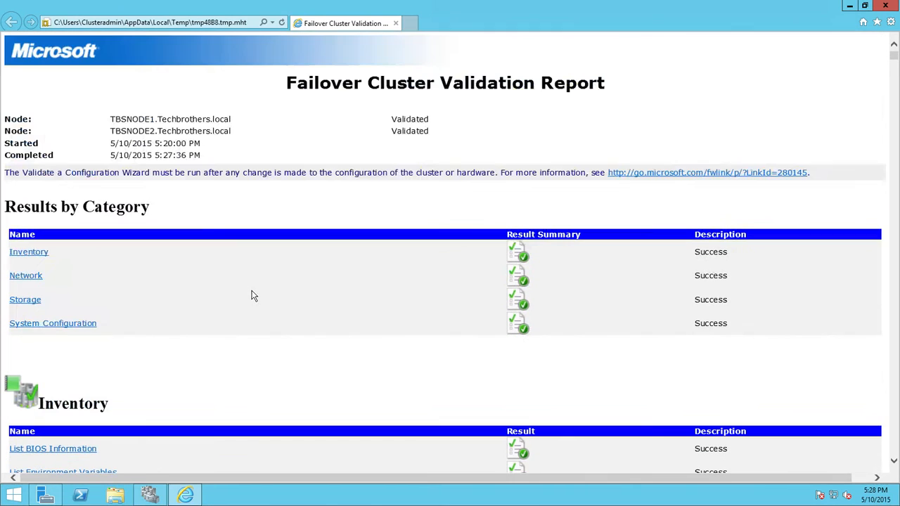
scroll("down", 3)
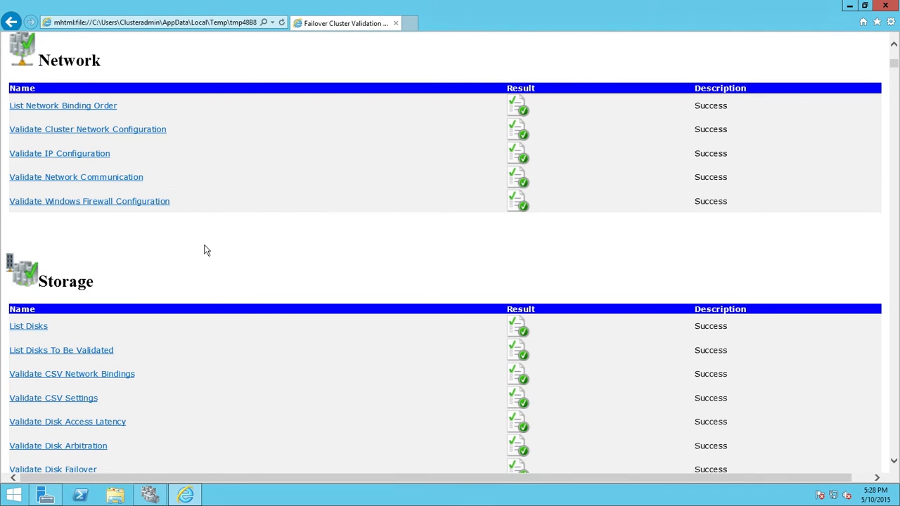
scroll("up", 3)
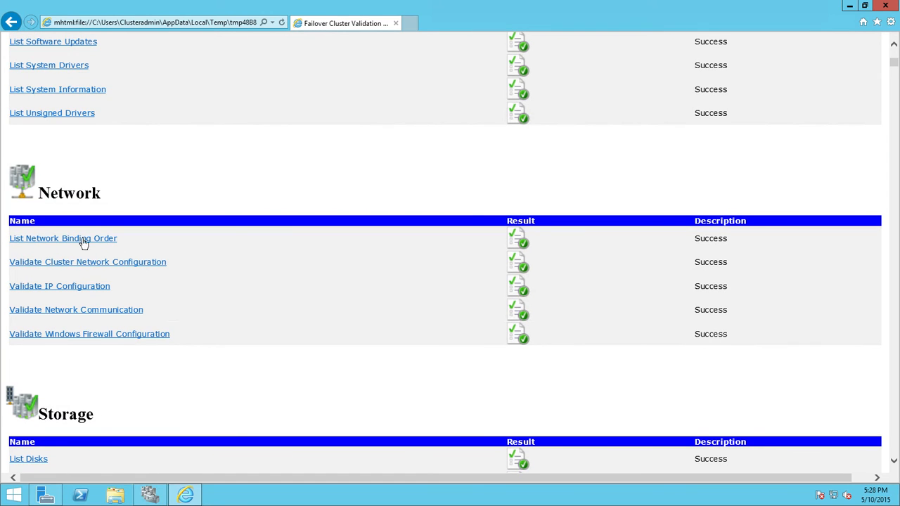
mouse_move(223, 245)
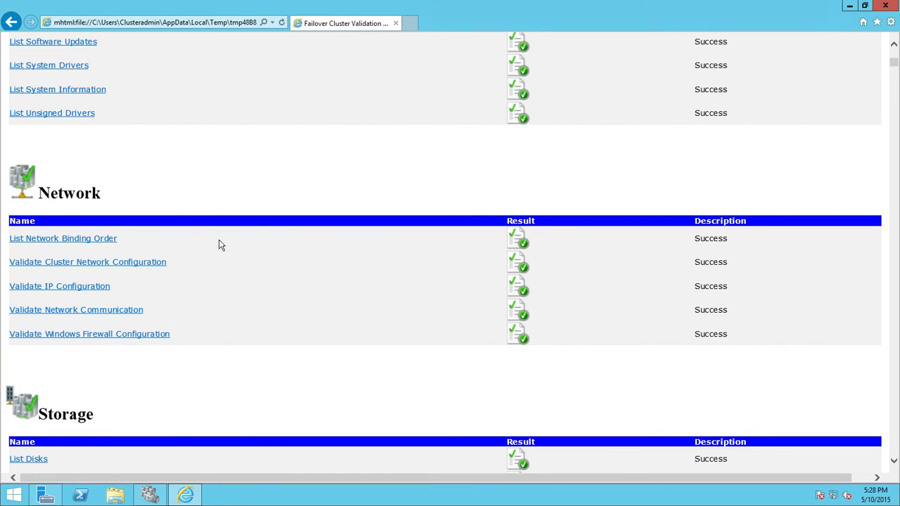
mouse_move(240, 249)
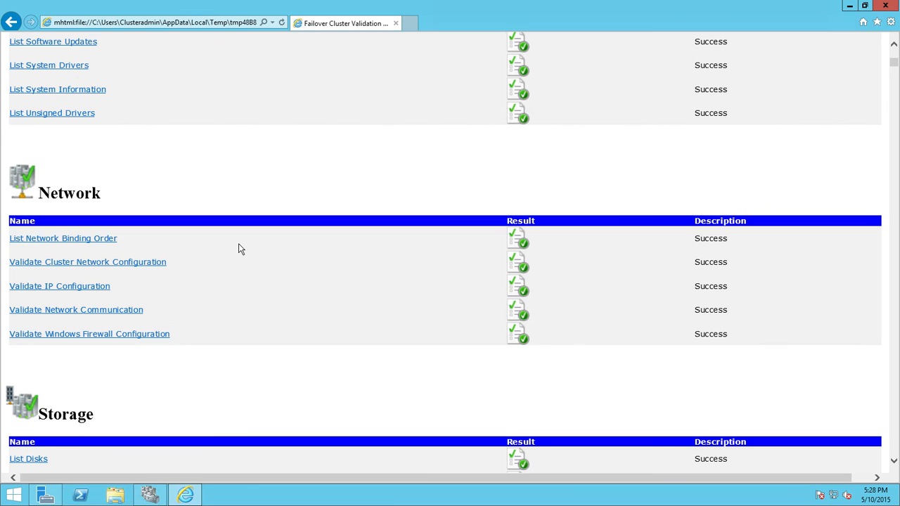
Step: Show the List Network Binding Order details with Private and External 10 Gbit/s adapters for both nodes
left_click(62, 238)
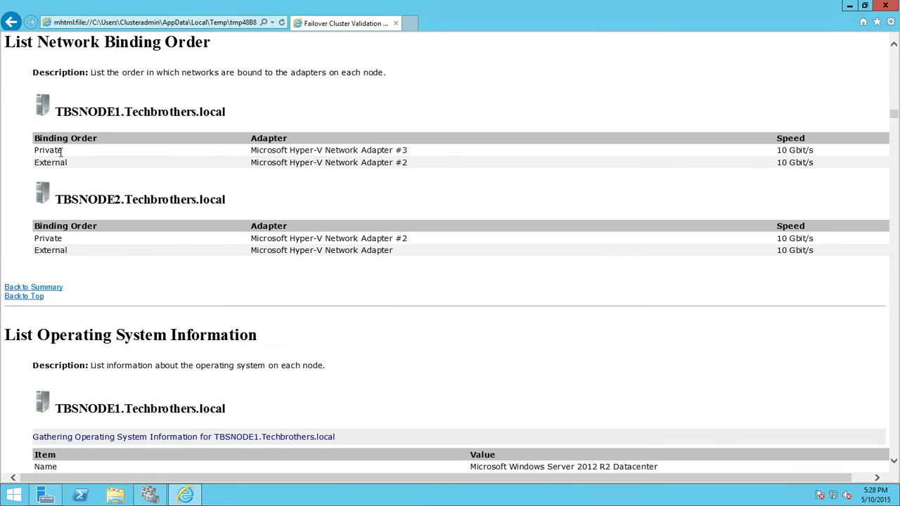
double_click(48, 149)
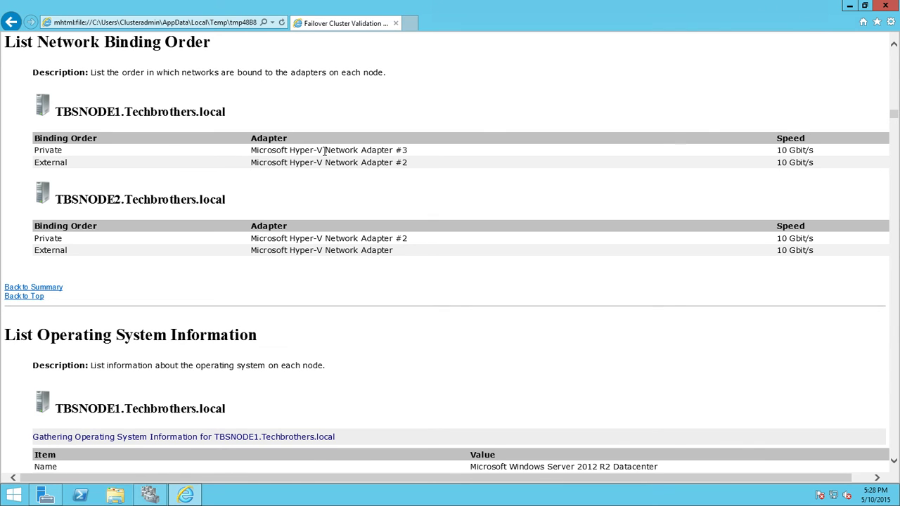
mouse_move(343, 149)
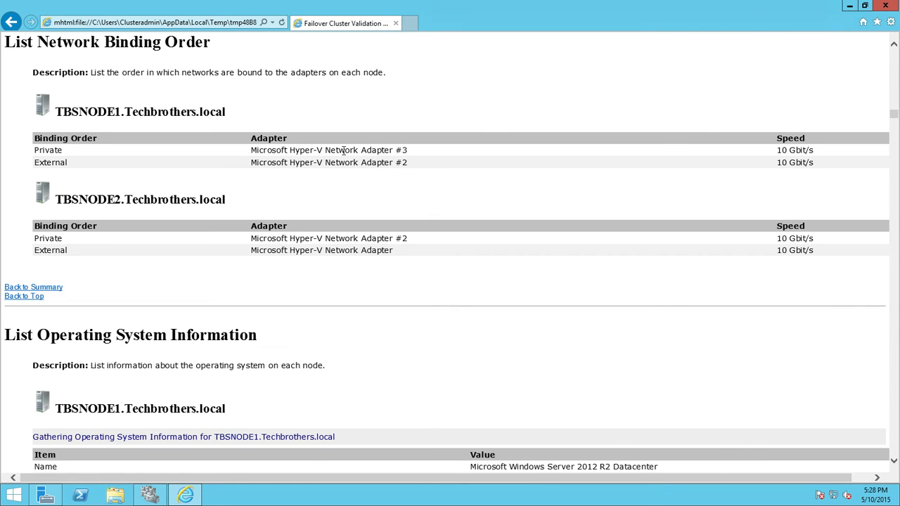
mouse_move(249, 101)
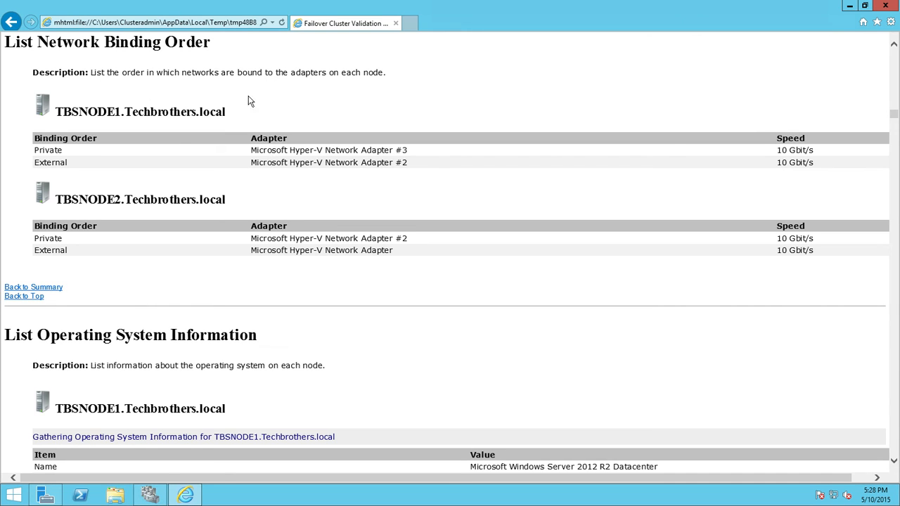
mouse_move(382, 204)
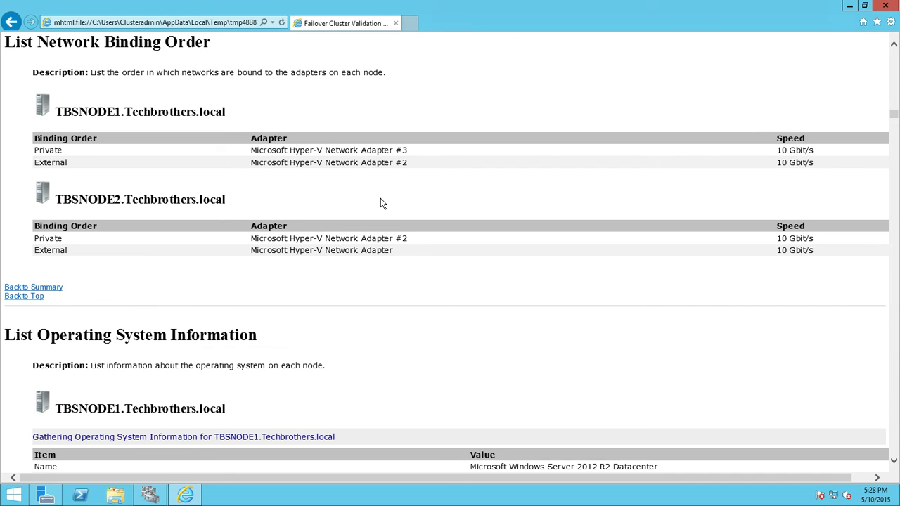
mouse_move(181, 152)
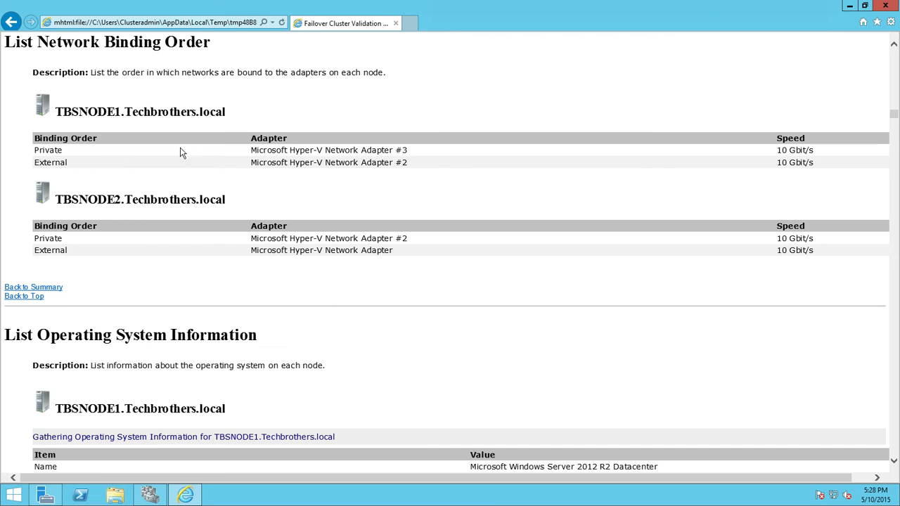
mouse_move(158, 156)
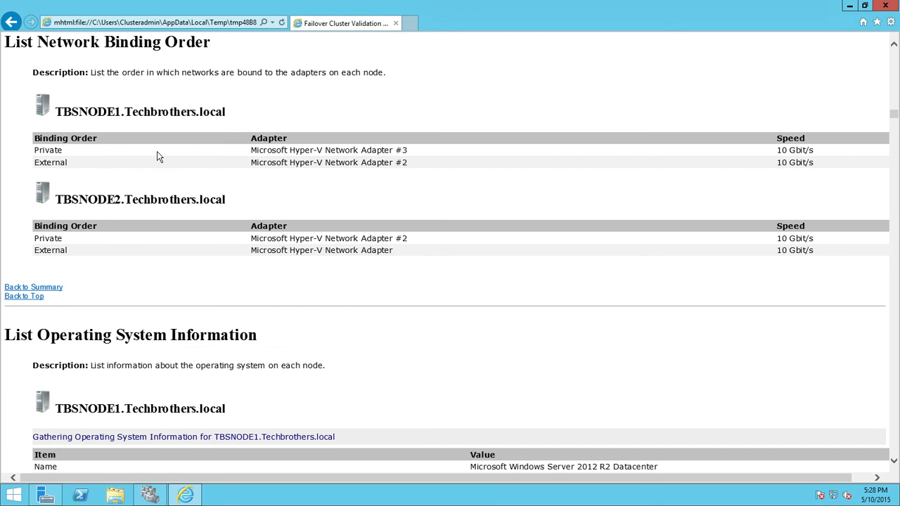
mouse_move(68, 156)
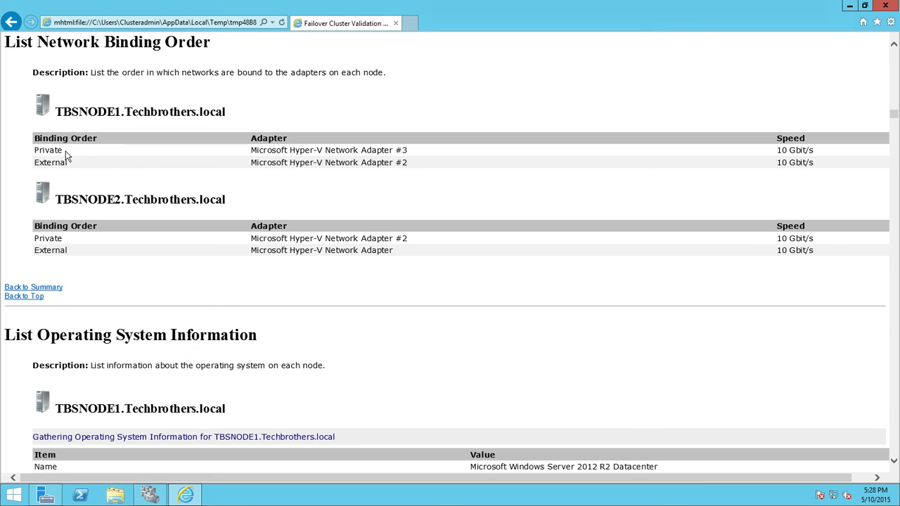
mouse_move(77, 155)
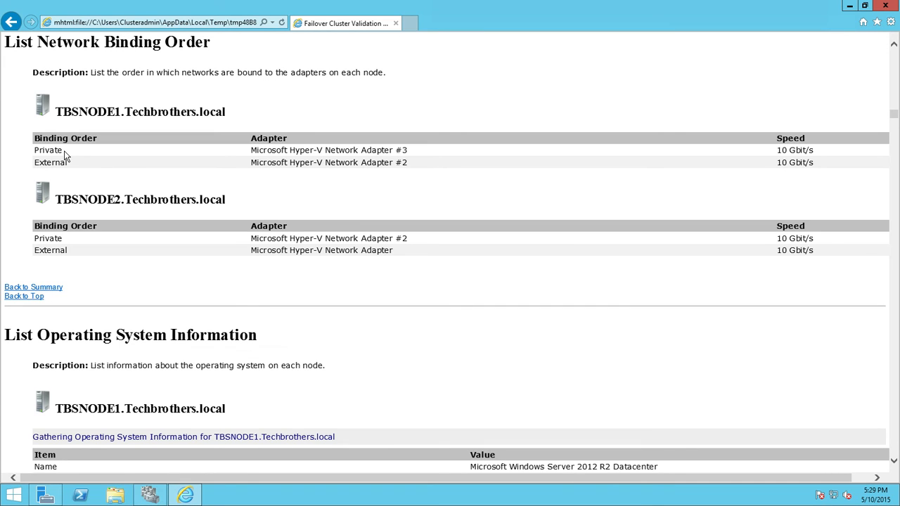
mouse_move(76, 244)
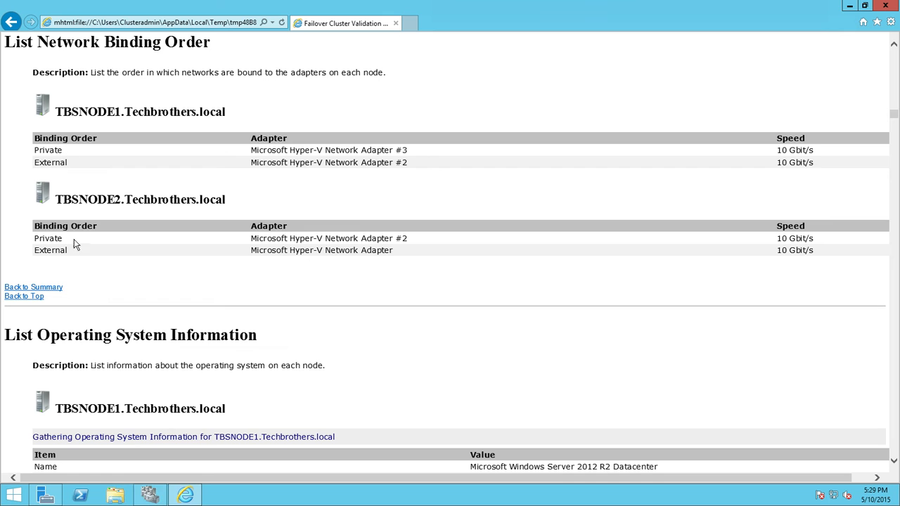
Step: Scroll to the List Operating System Information section and read the values for both nodes
scroll("down", 3)
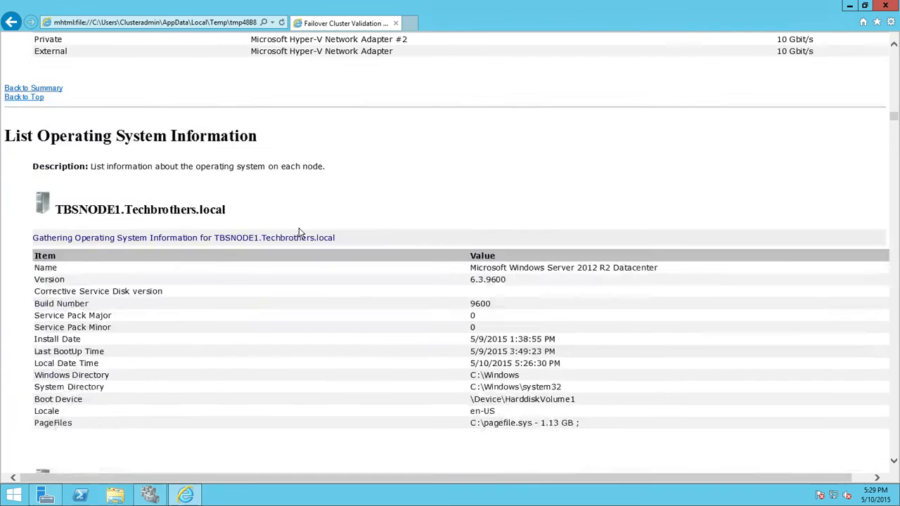
scroll("down", 3)
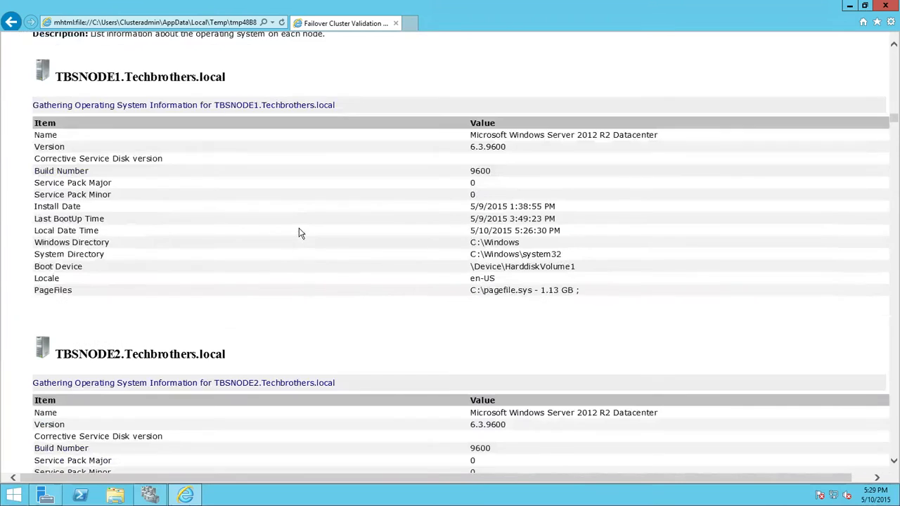
scroll("up", 3)
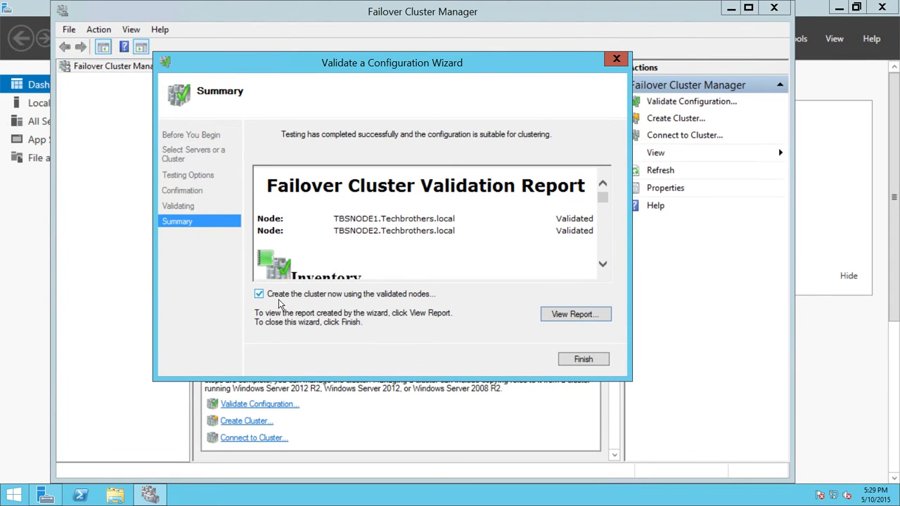
mouse_move(359, 304)
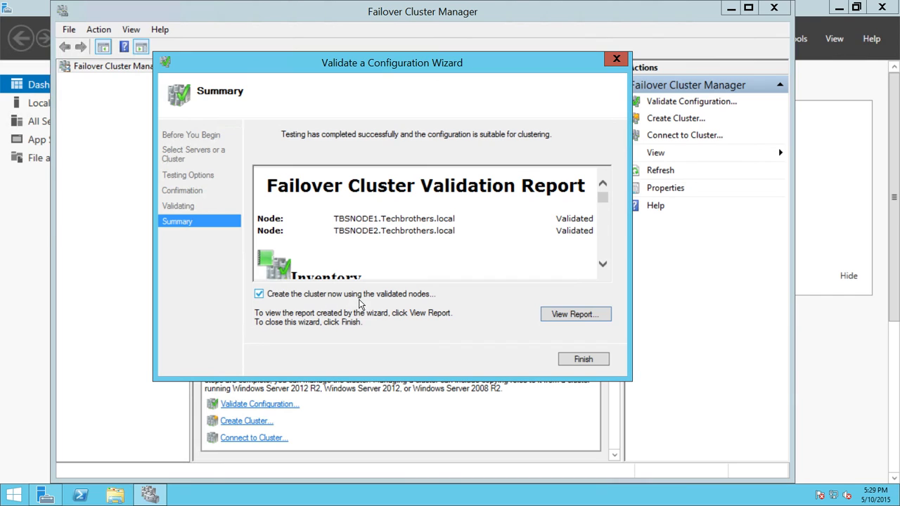
mouse_move(425, 301)
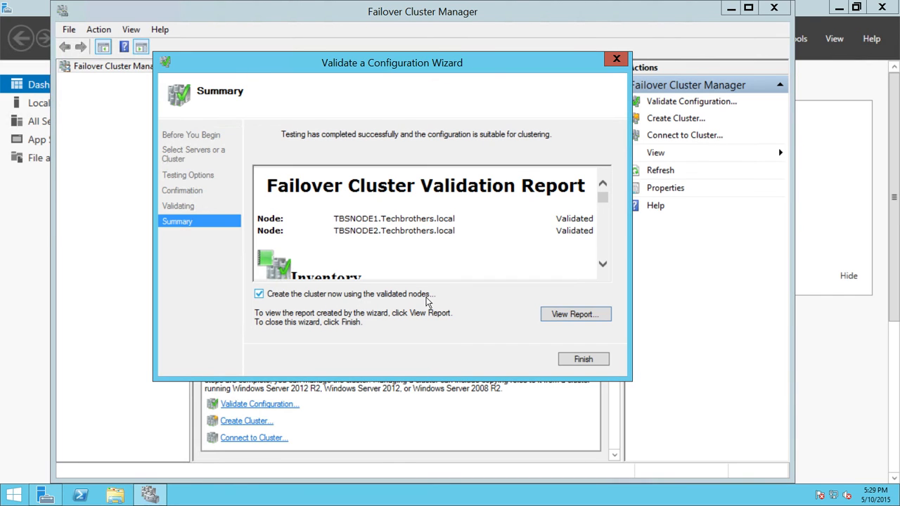
mouse_move(365, 303)
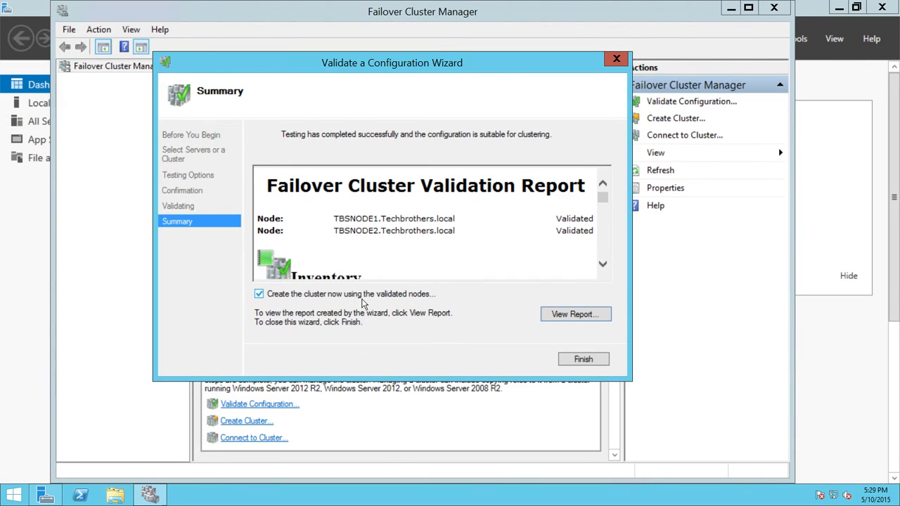
mouse_move(425, 300)
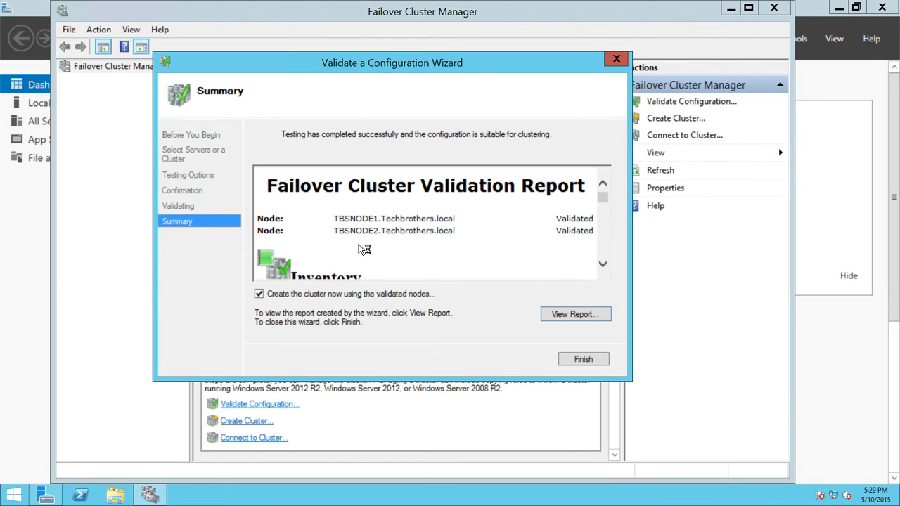
mouse_move(360, 251)
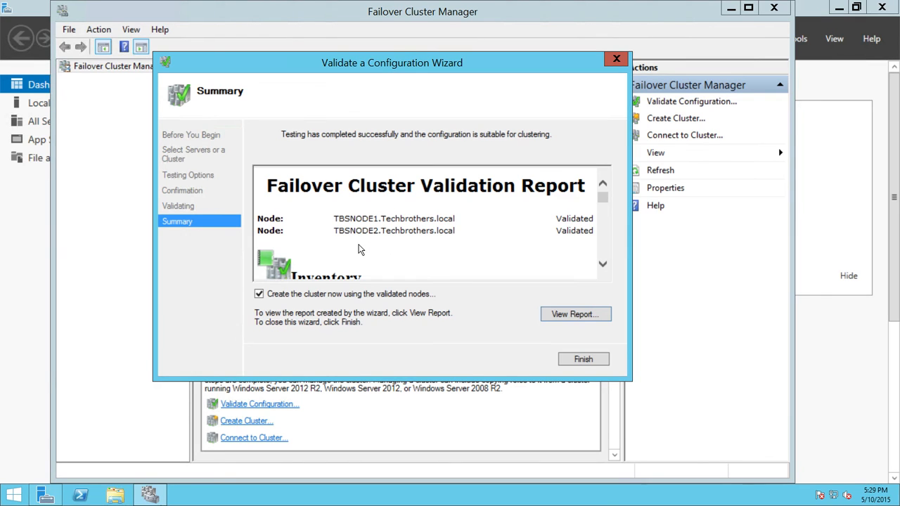